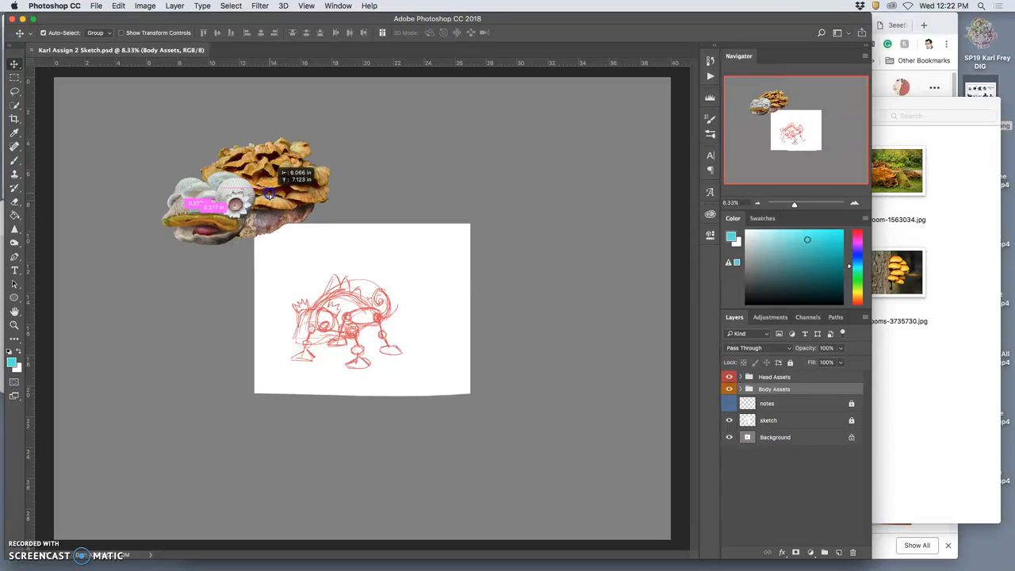
# Nudge the mushroom head, then go back to Assignment #2 and into the Leg Reference folder
pyautogui.moveTo(270, 197); pyautogui.dragTo(278, 211)
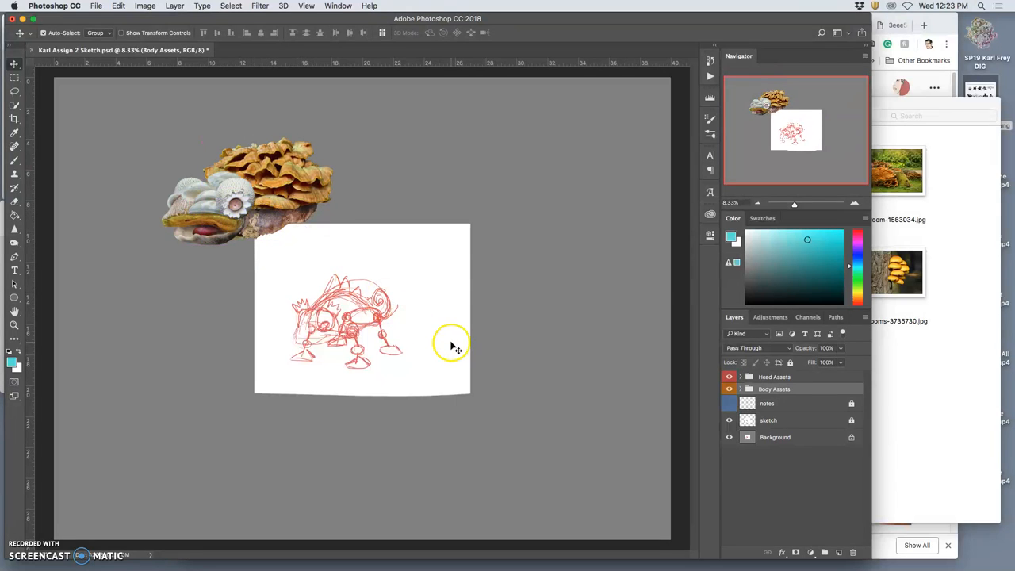
pyautogui.moveTo(241, 214)
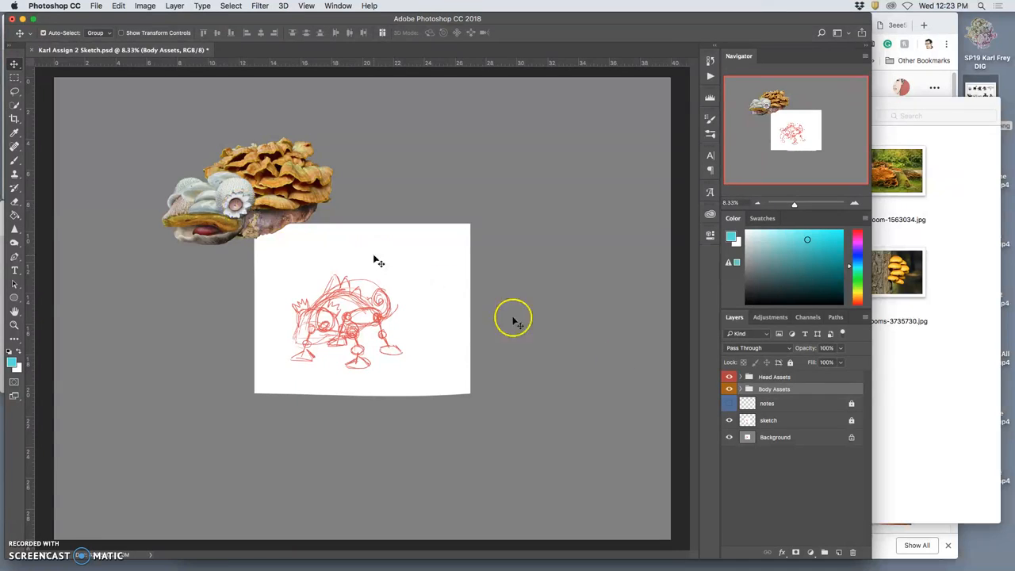
pyautogui.moveTo(674, 357)
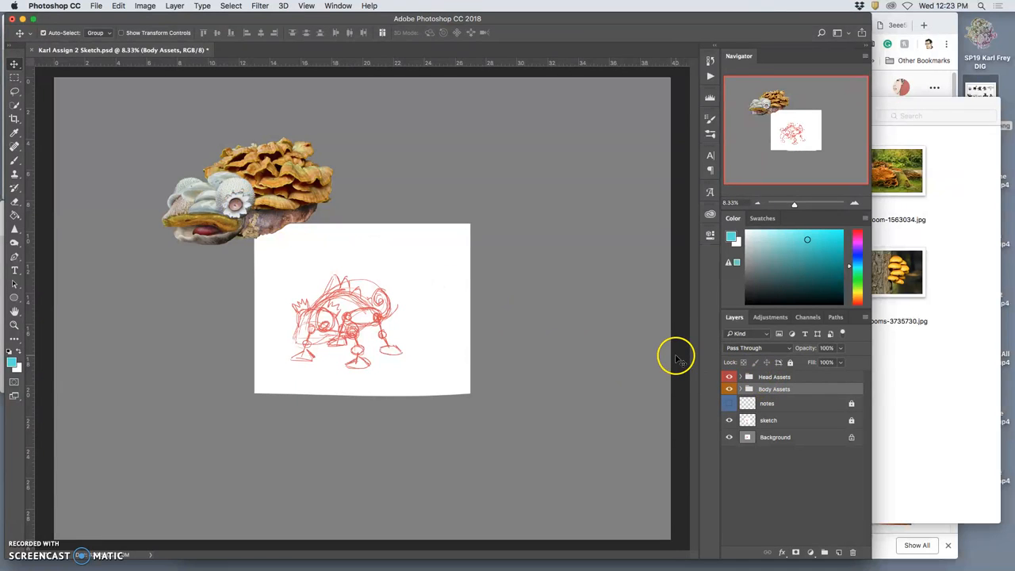
pyautogui.moveTo(747, 327)
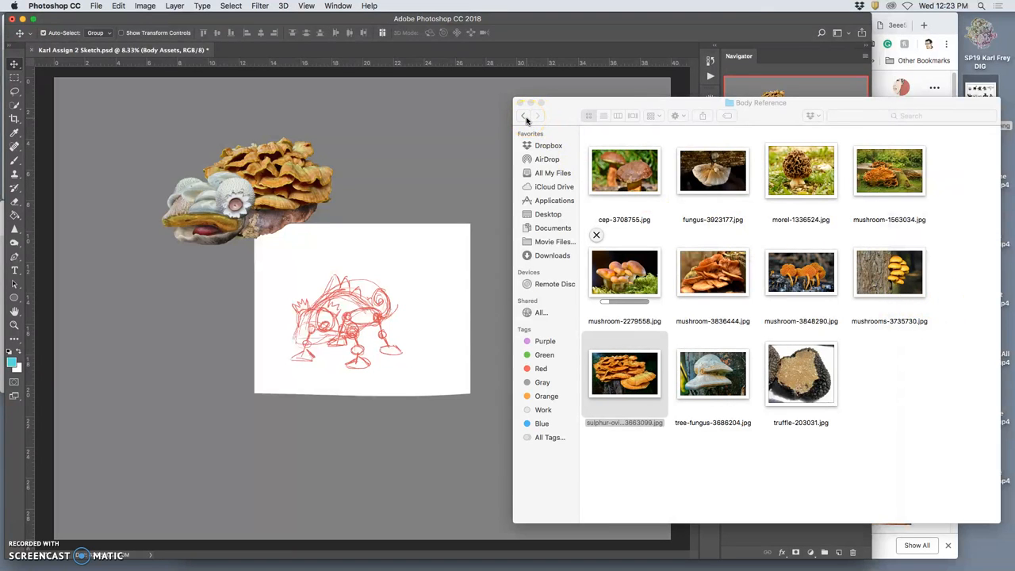
pyautogui.click(523, 116)
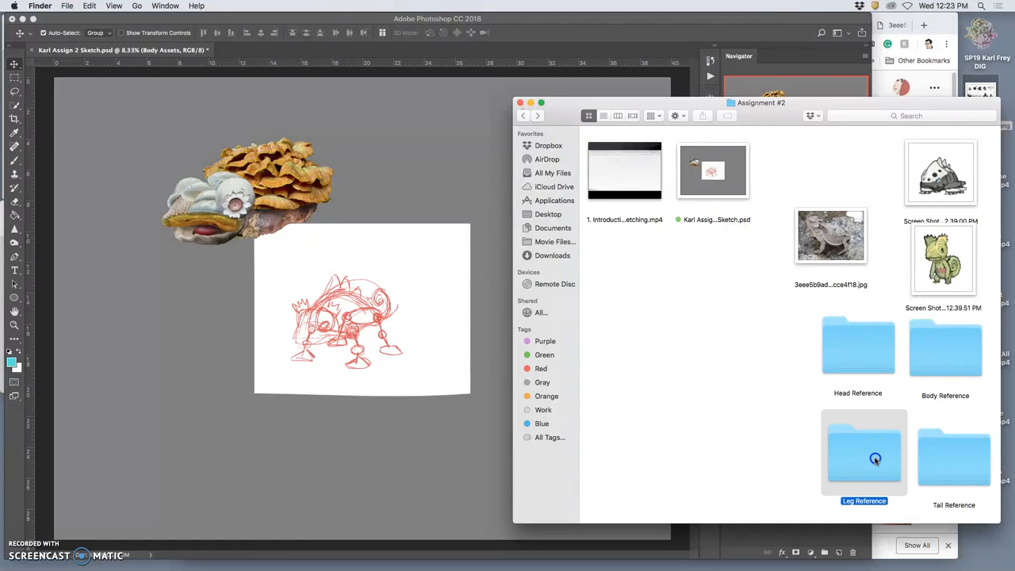
pyautogui.doubleClick(865, 453)
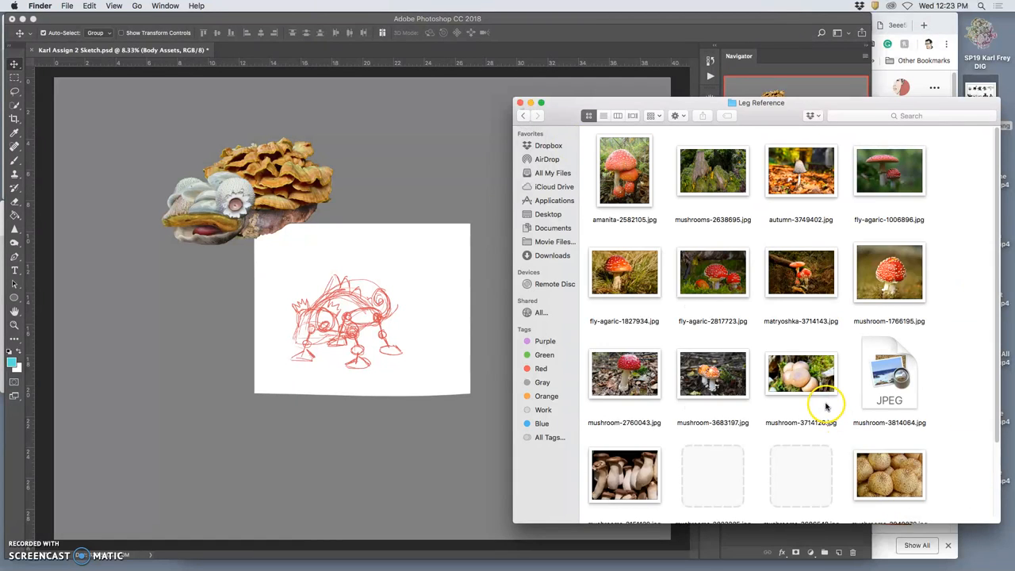
# Browse the Leg Reference thumbnails and pick a red toadstool photo to bring in
pyautogui.scroll(-3)
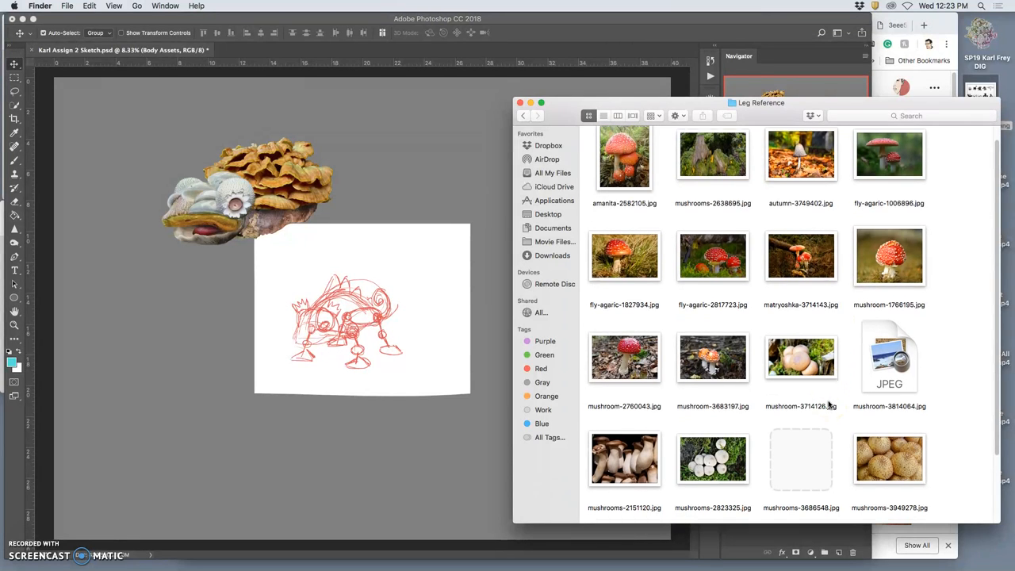
pyautogui.scroll(-3)
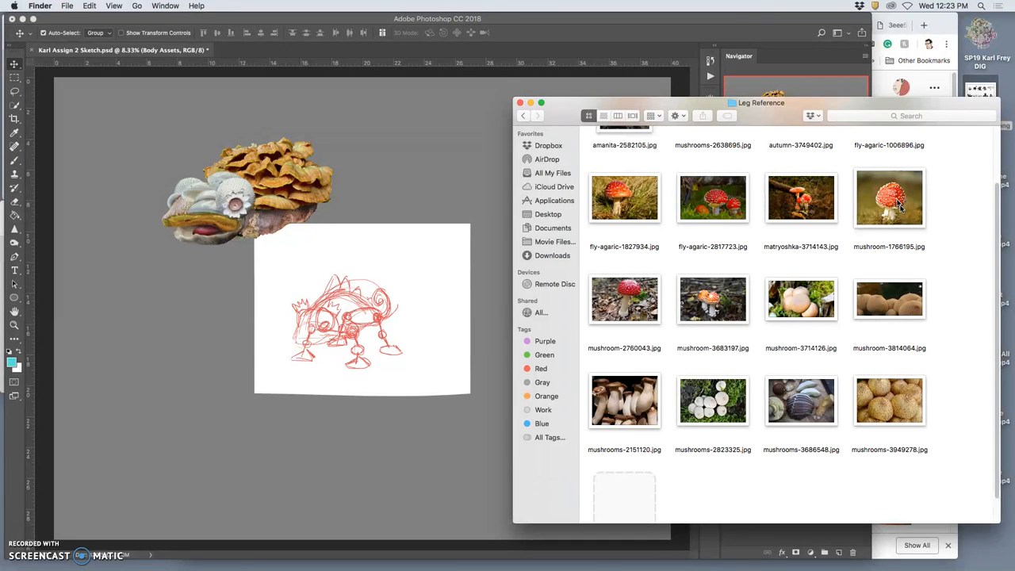
pyautogui.scroll(-3)
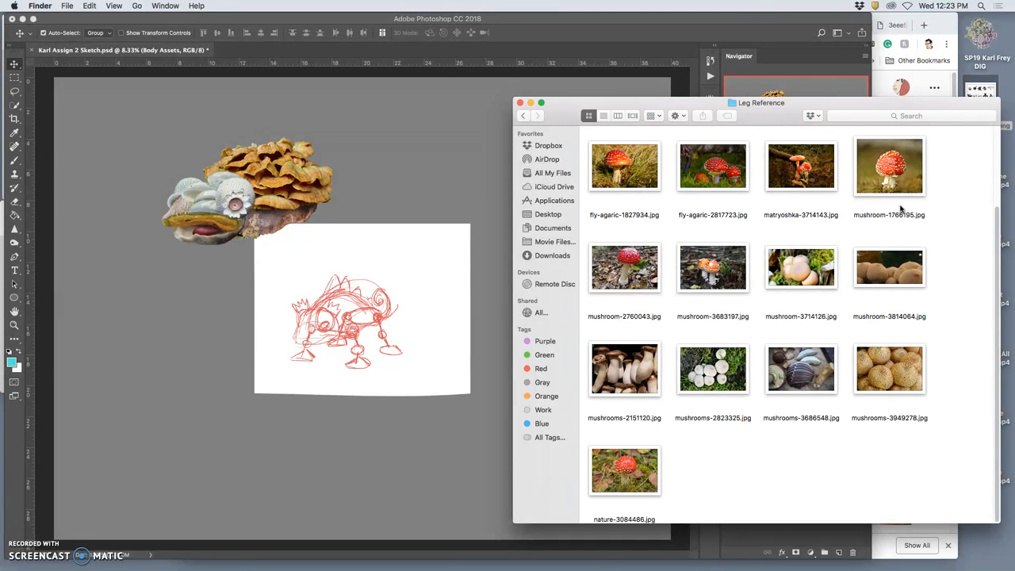
pyautogui.click(625, 469)
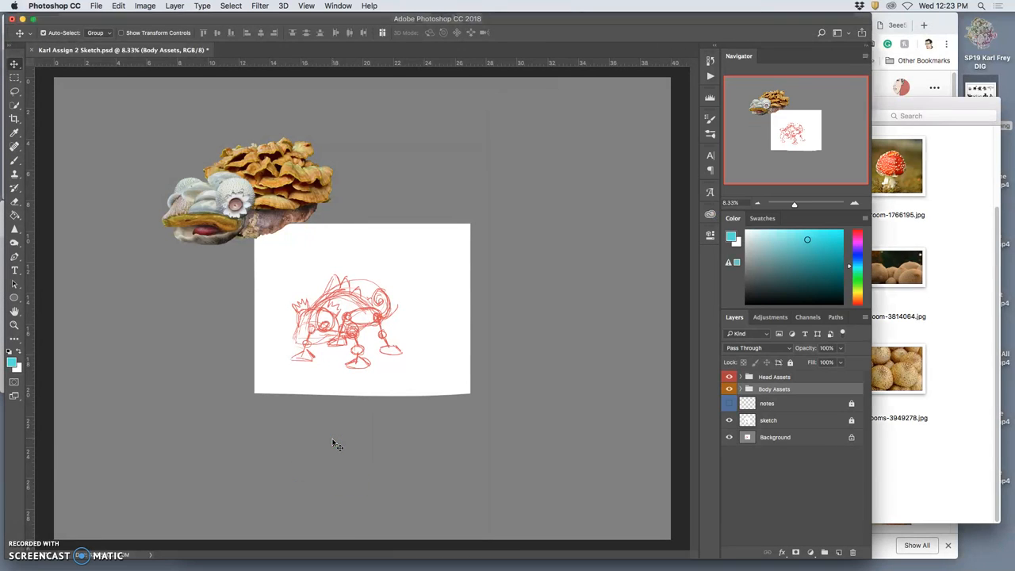
pyautogui.moveTo(335, 444)
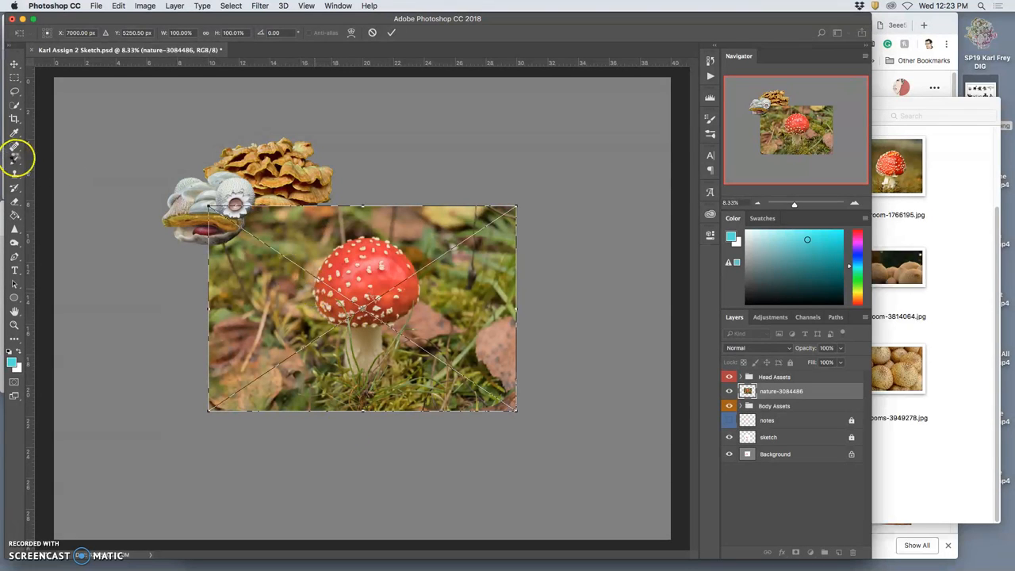
# Lasso the red toadstool cap out of the placed photo onto its own layer
pyautogui.click(13, 63)
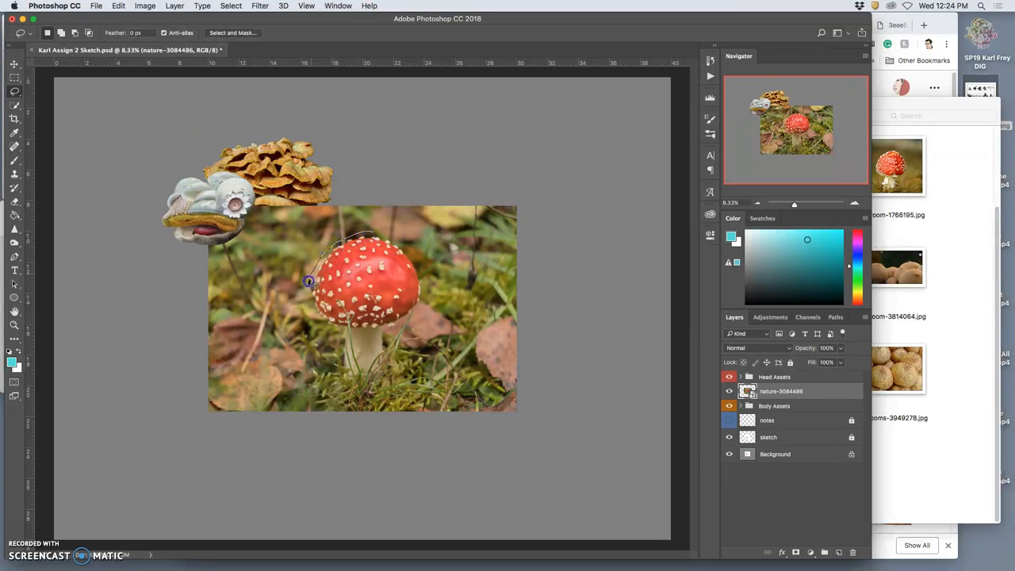
pyautogui.moveTo(307, 282); pyautogui.dragTo(411, 311)
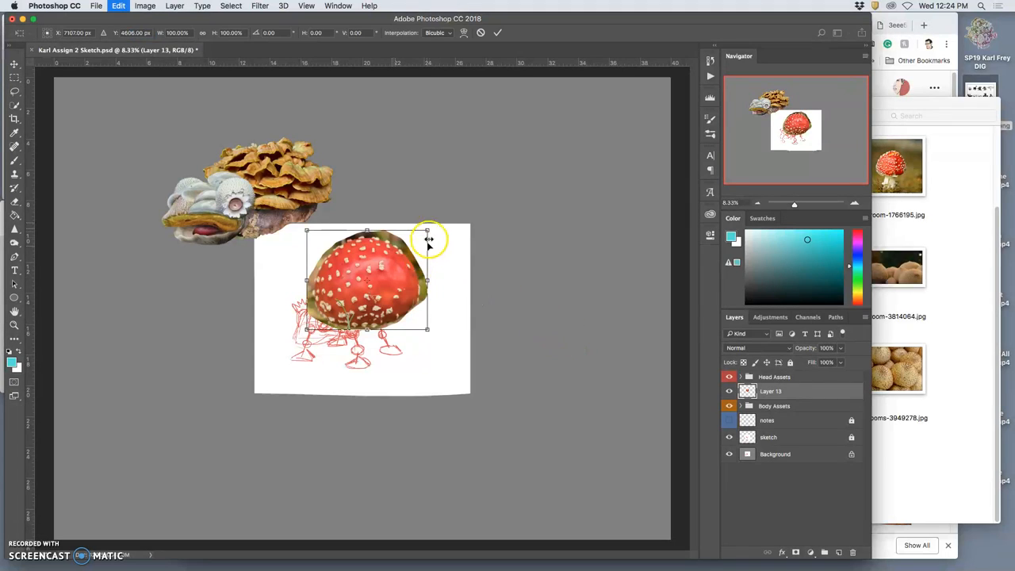
# Shrink the cut-out cap and settle it at the bottom of the sketch as a foot
pyautogui.moveTo(428, 238); pyautogui.dragTo(368, 289)
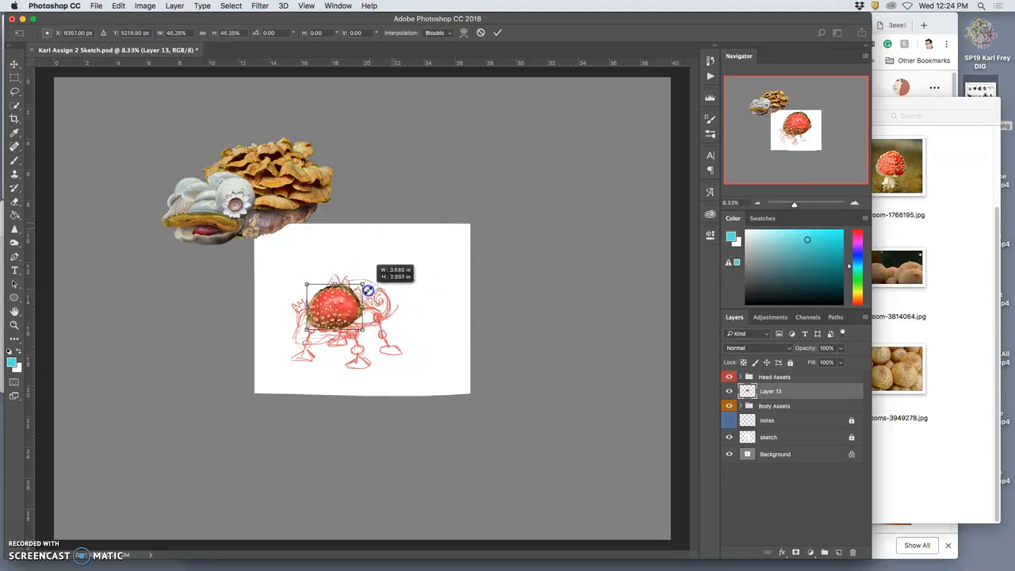
pyautogui.moveTo(337, 310); pyautogui.dragTo(357, 378)
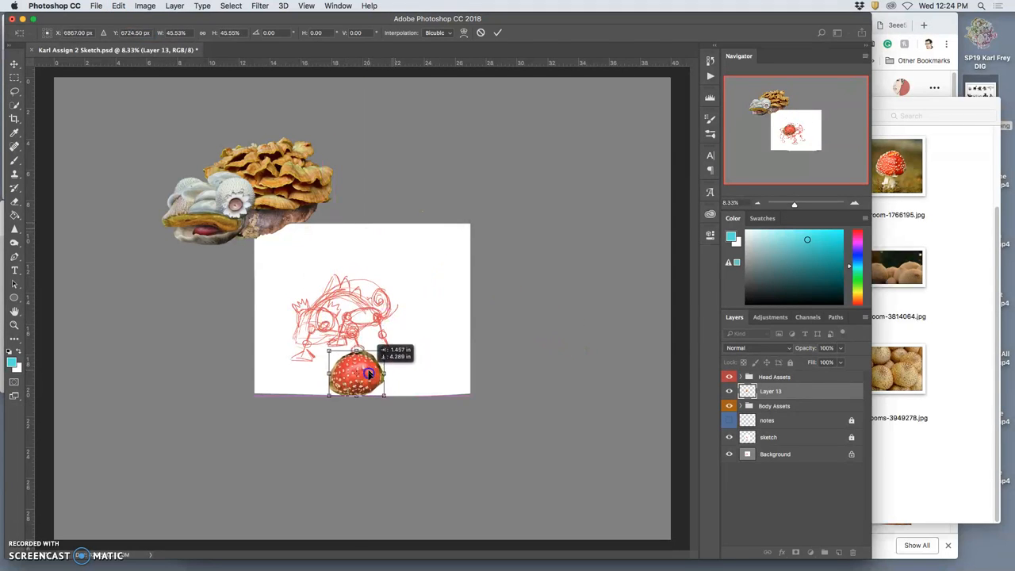
pyautogui.moveTo(368, 375); pyautogui.dragTo(372, 381)
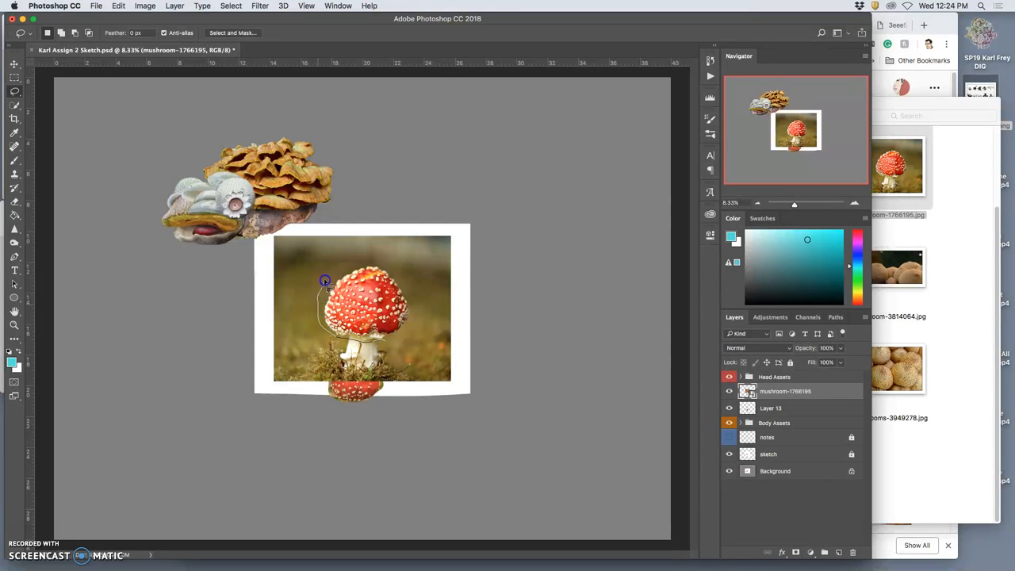
# Lasso the second red cap from mushroom-1766185.jpg and move it to the sketch's lower left
pyautogui.moveTo(323, 281); pyautogui.dragTo(388, 346)
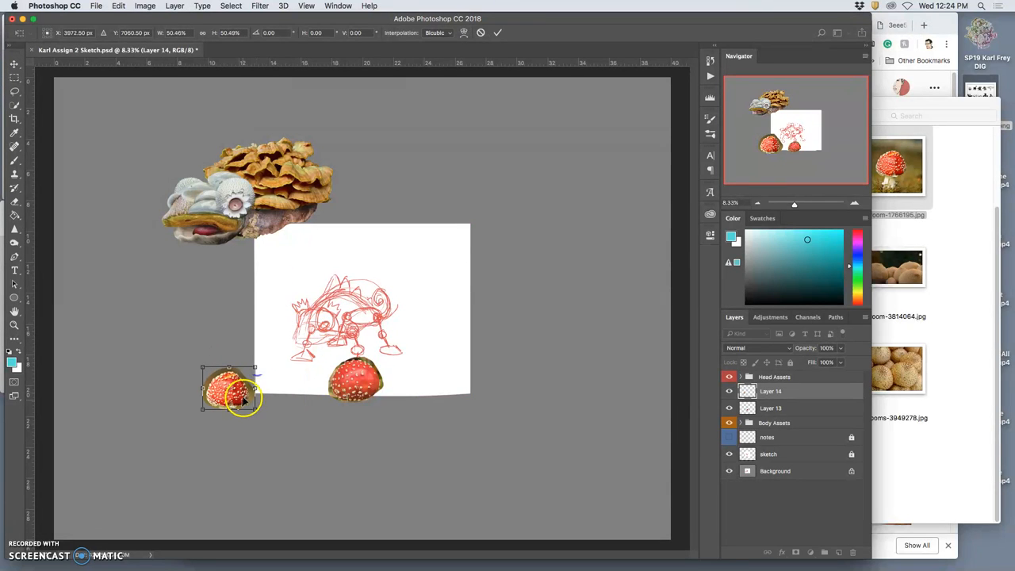
pyautogui.moveTo(230, 389); pyautogui.dragTo(285, 357)
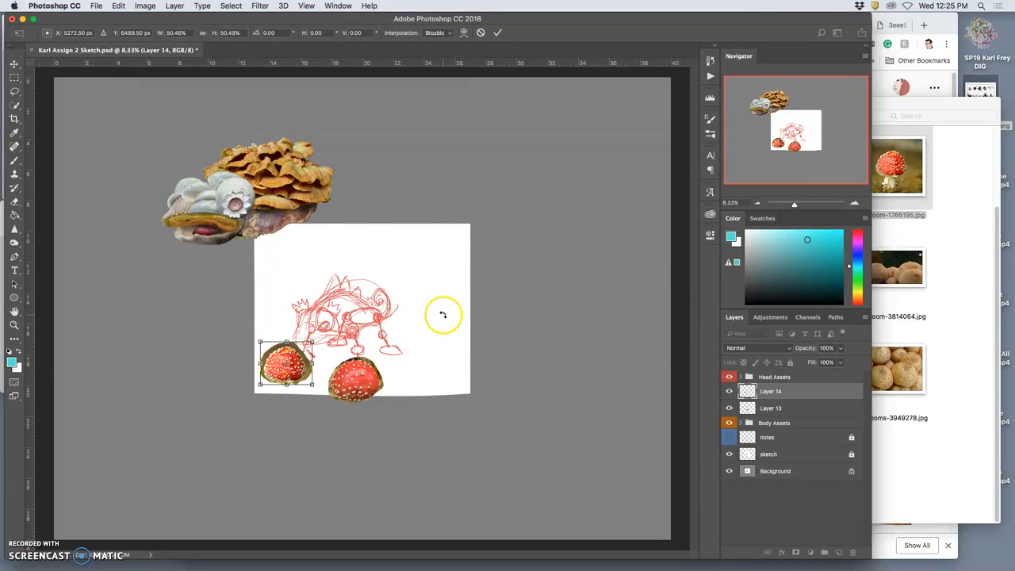
pyautogui.moveTo(400, 336)
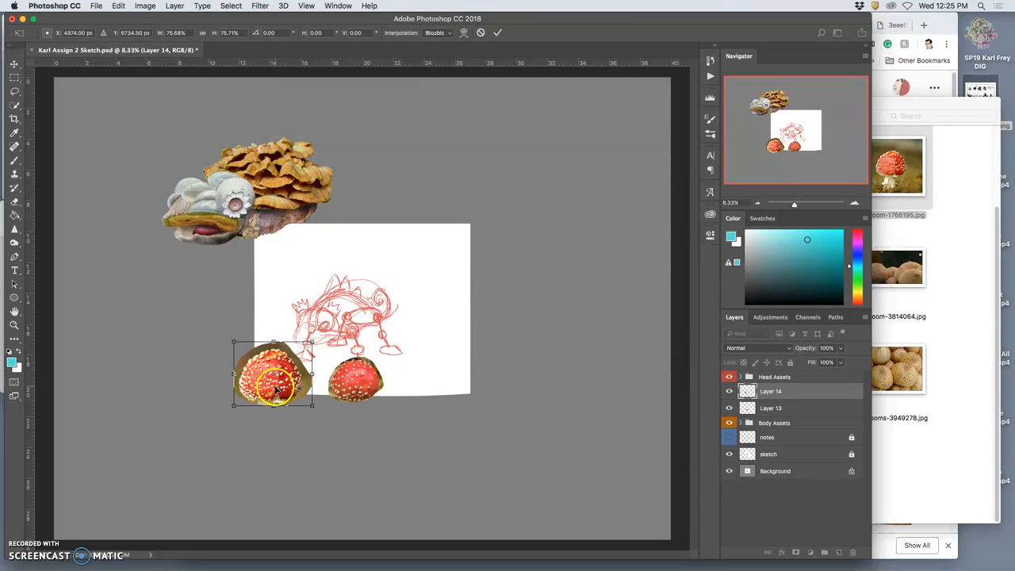
# Rotate the second cap and set it beside the first foot at the sketch's base
pyautogui.moveTo(273, 373); pyautogui.dragTo(457, 364)
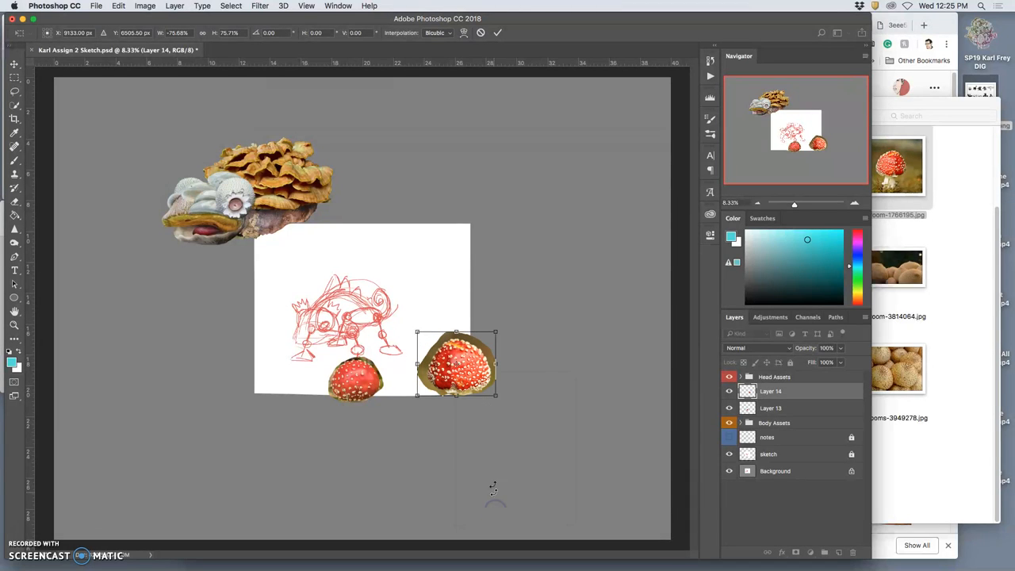
pyautogui.moveTo(457, 365); pyautogui.dragTo(388, 373)
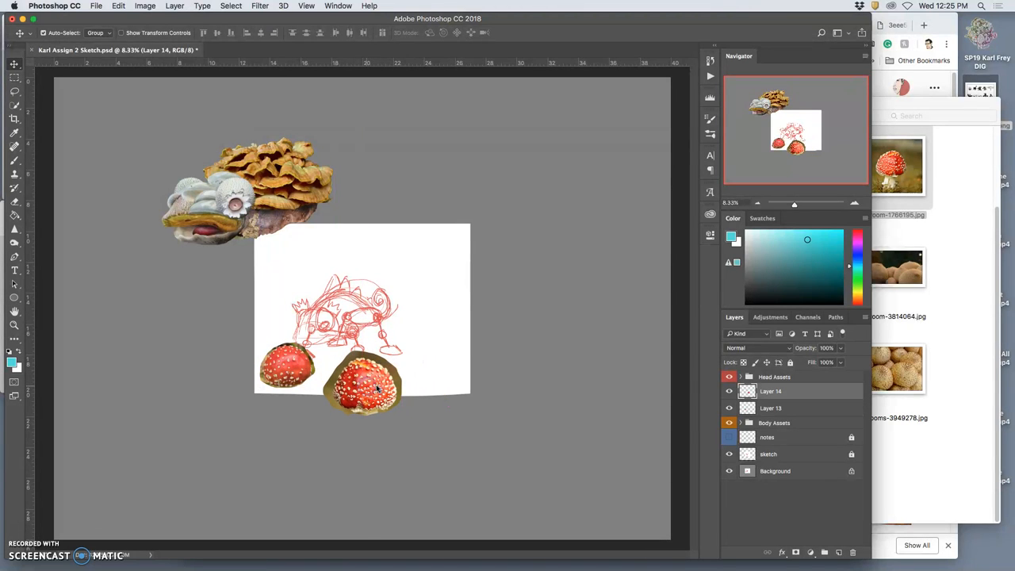
# Brighten the first foot's midtones with a Levels input-slider adjustment and confirm it
pyautogui.click(146, 7)
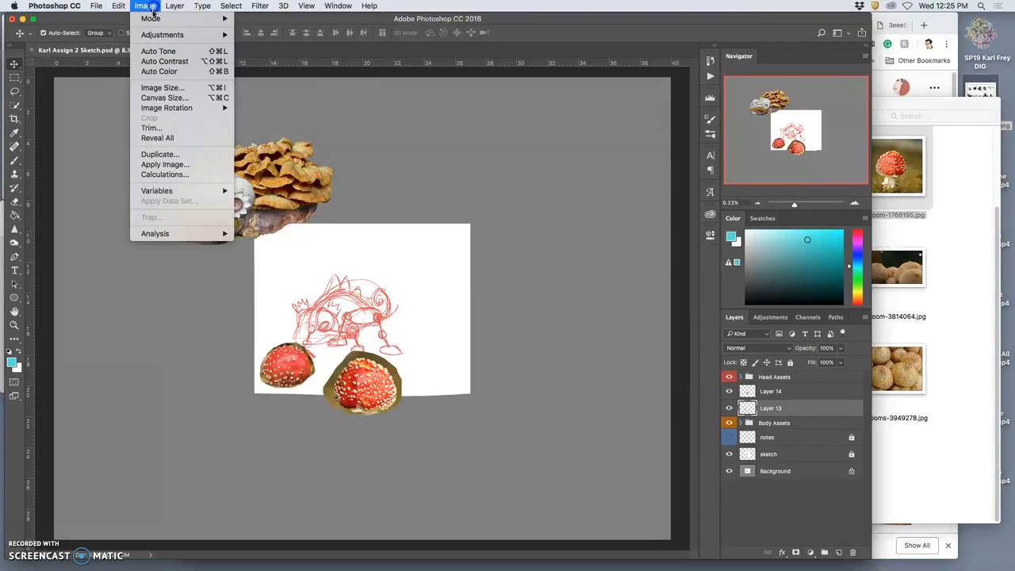
pyautogui.click(162, 35)
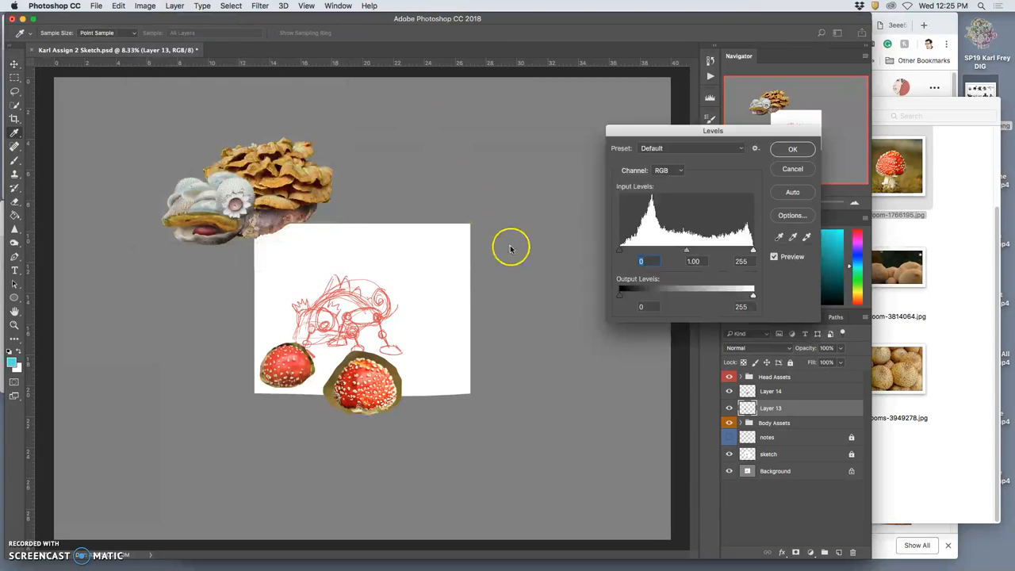
pyautogui.moveTo(686, 250); pyautogui.dragTo(679, 250)
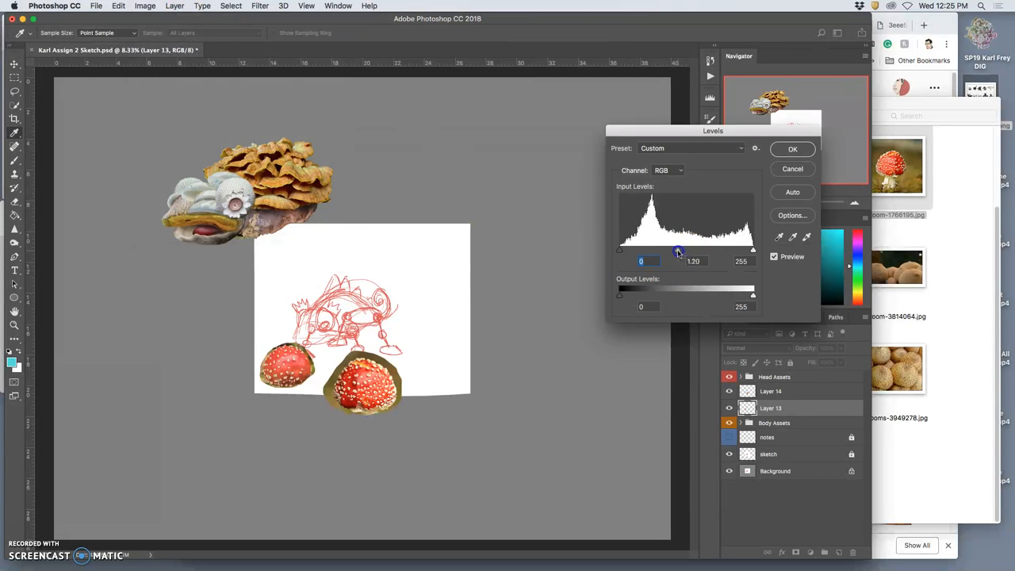
pyautogui.moveTo(673, 249); pyautogui.dragTo(697, 249)
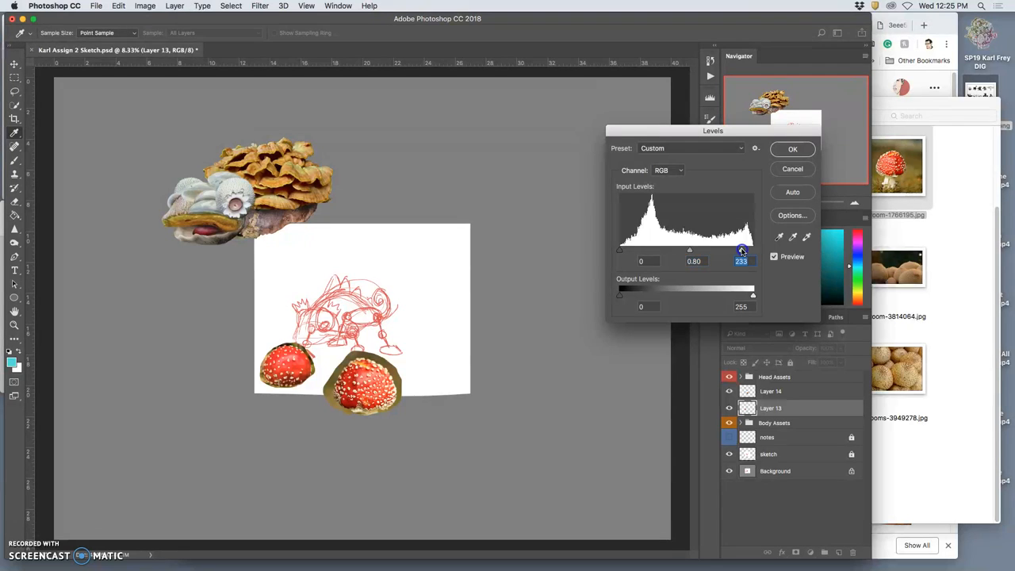
pyautogui.click(793, 149)
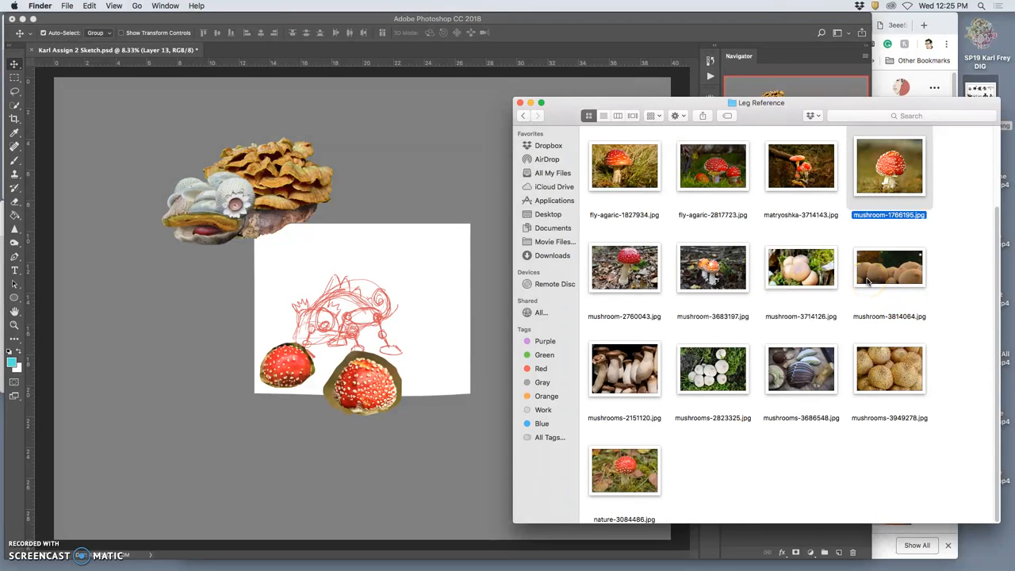
# Scroll the Leg Reference folder toward fly-agaric-1827934.jpg to drag it into Photoshop
pyautogui.scroll(-3)
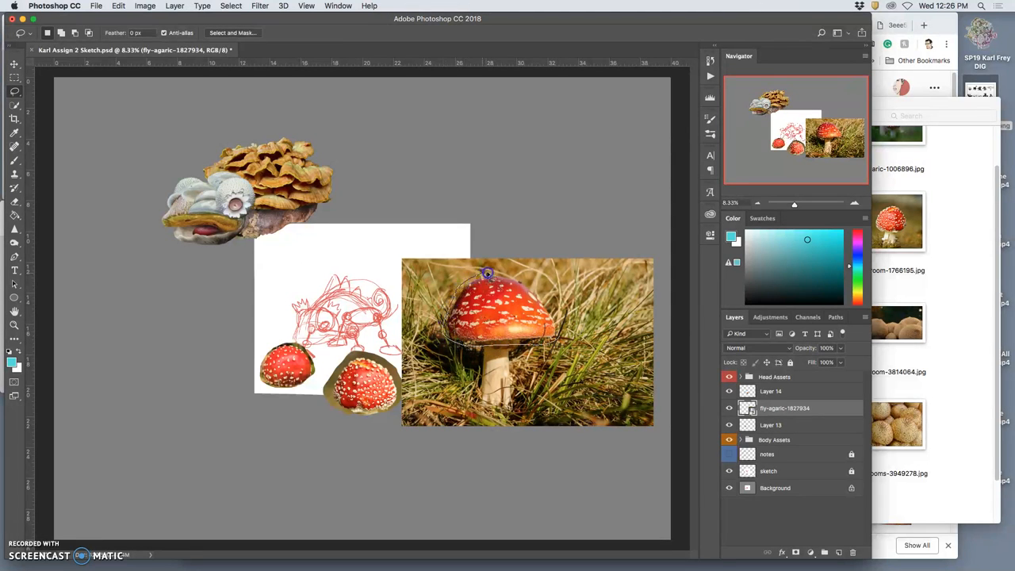
# Lasso the fly-agaric cap to its own layer and move it to the sketch's right side as a third foot
pyautogui.moveTo(489, 273); pyautogui.dragTo(558, 333)
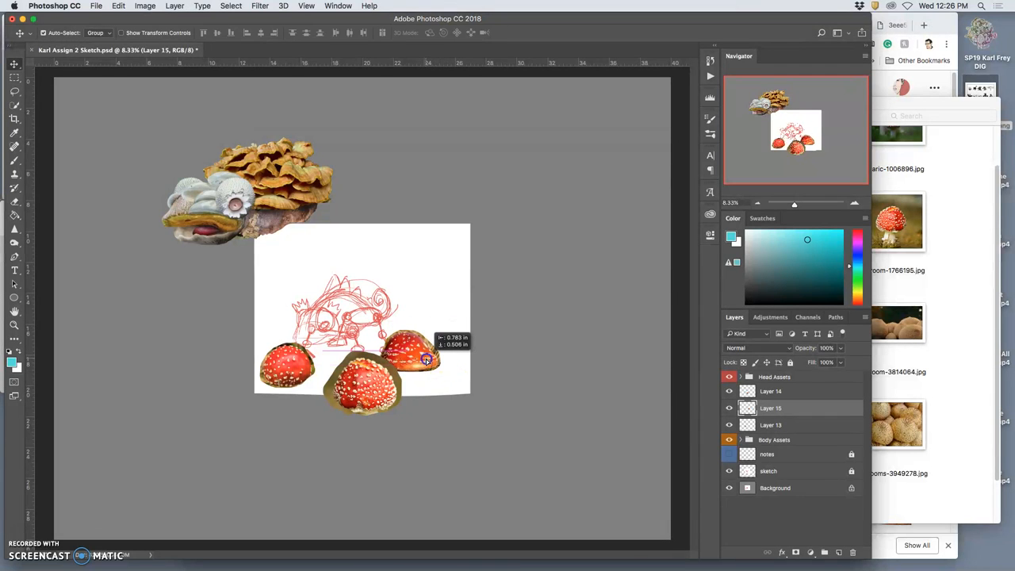
pyautogui.moveTo(428, 358); pyautogui.dragTo(425, 357)
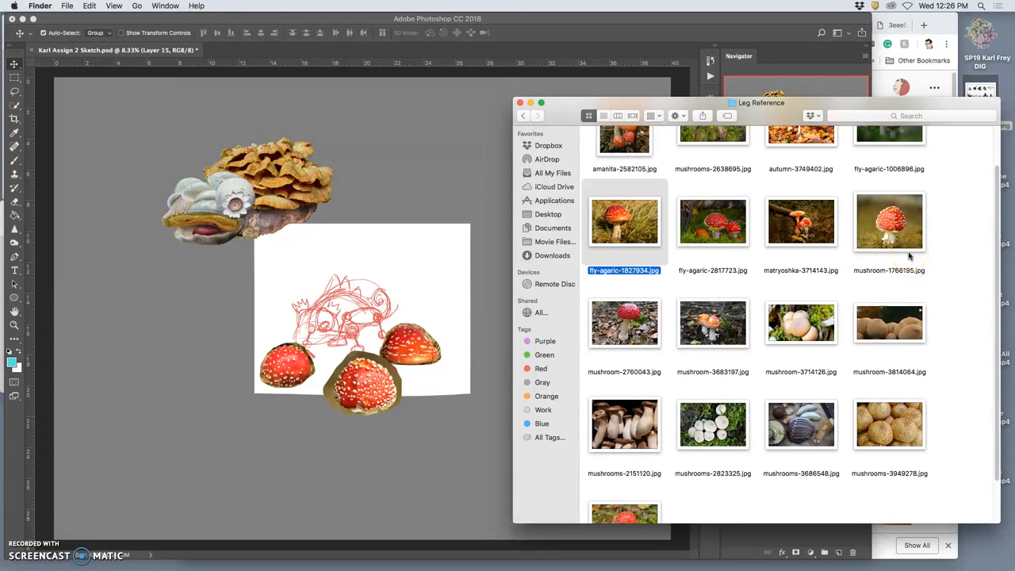
pyautogui.moveTo(847, 268)
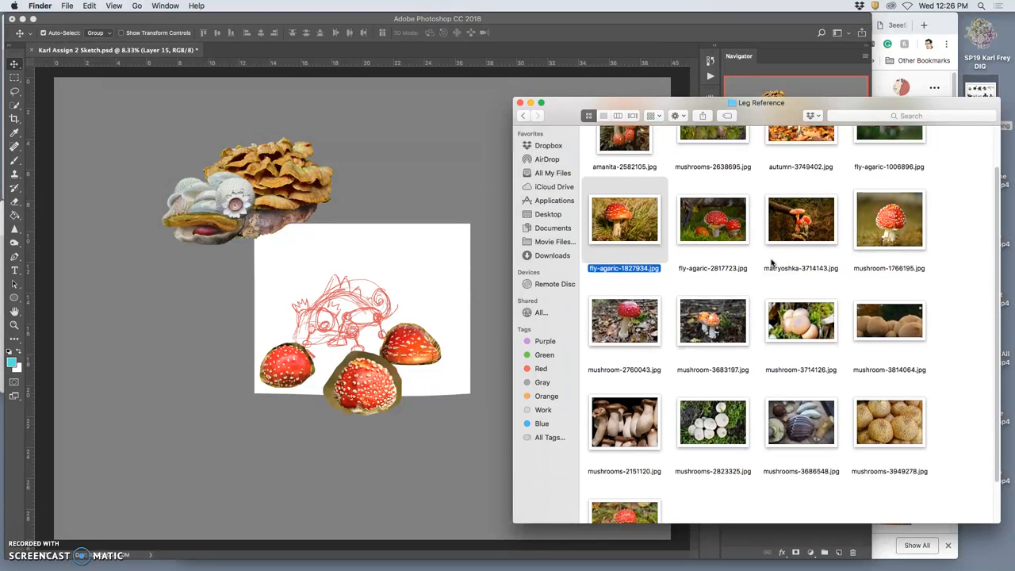
# Pick another mushroom photo from Leg Reference and drag it into the Photoshop document
pyautogui.scroll(-3)
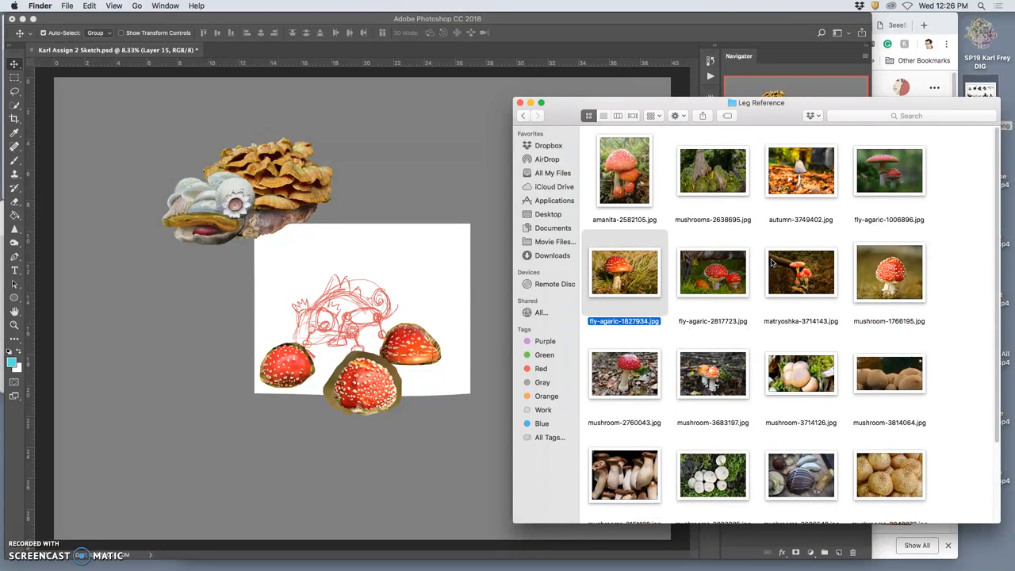
pyautogui.click(625, 171)
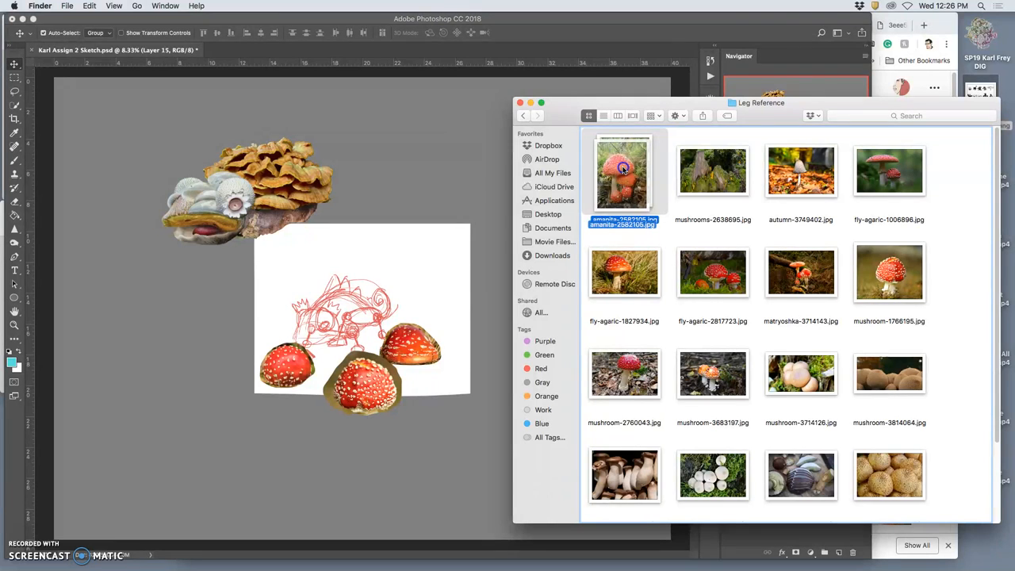
pyautogui.moveTo(622, 173); pyautogui.dragTo(447, 266)
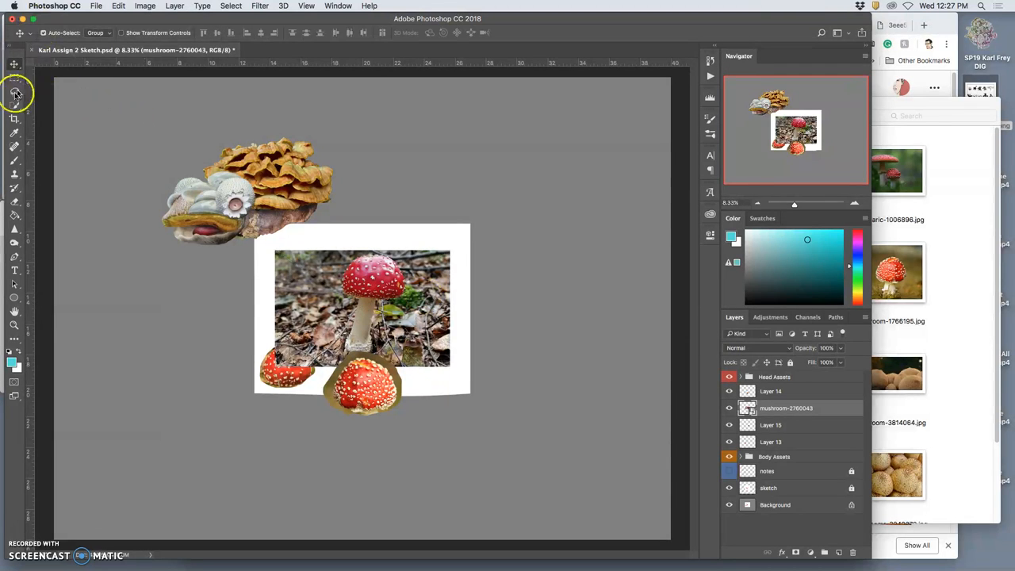
# Commit the placed mushroom-2760043 photo and switch to the Lasso tool
pyautogui.click(15, 91)
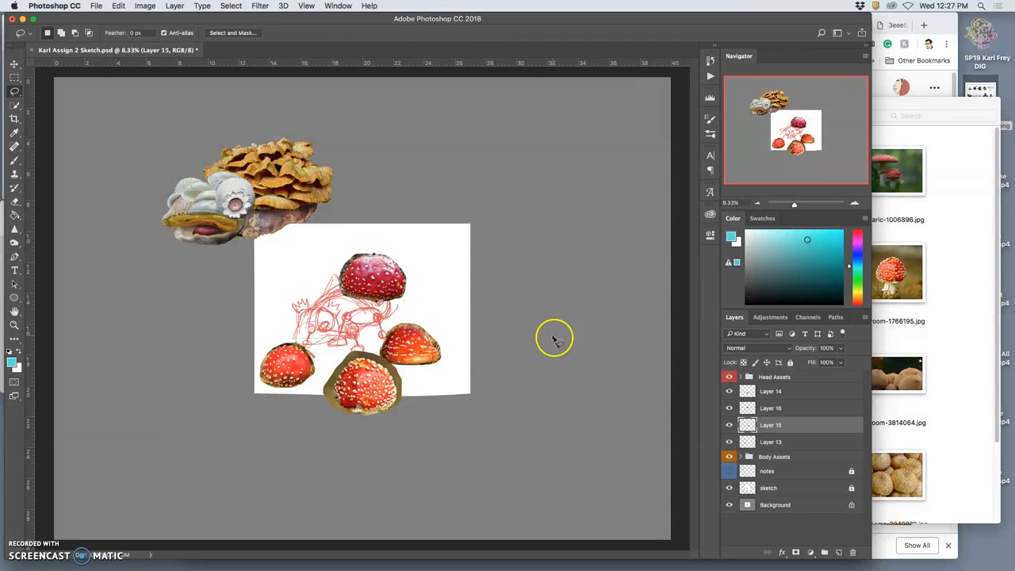
# Delete the photo layer and select the Layer 16 cap piece sitting above the sketch
pyautogui.click(747, 425)
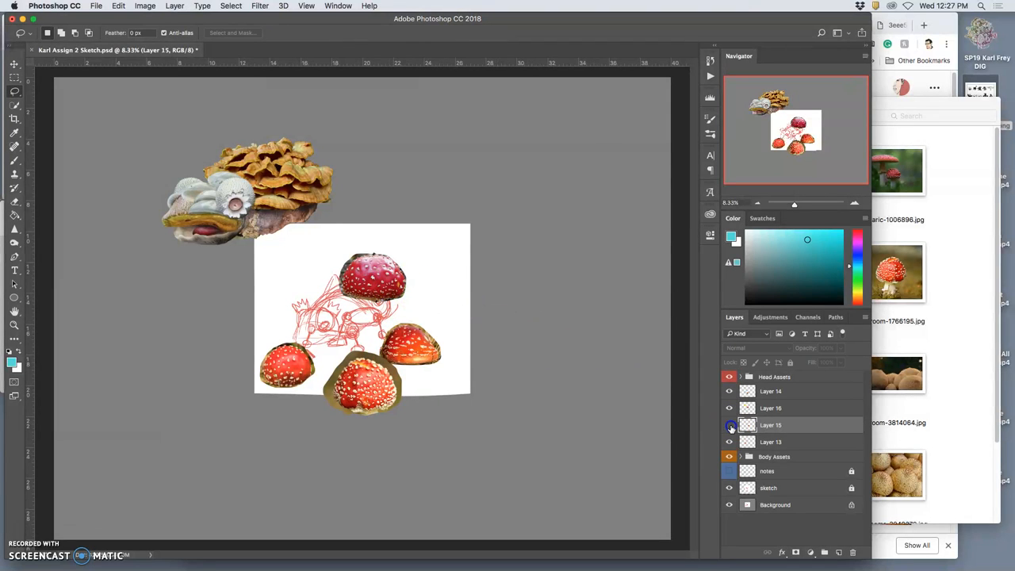
pyautogui.click(771, 407)
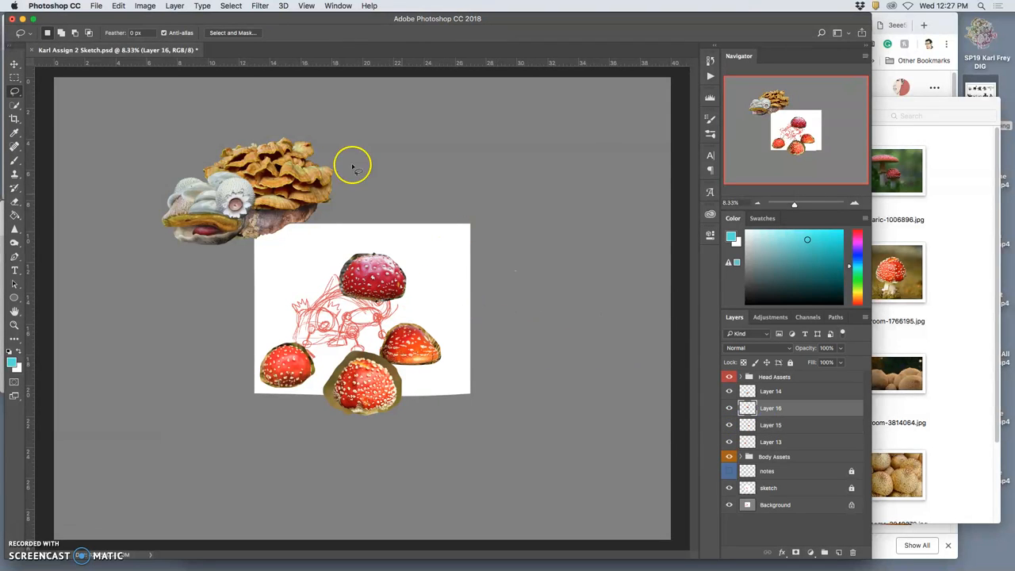
# Shift the fourth cap's midtone and highlight colours with Color Balance so it matches the other feet
pyautogui.click(146, 6)
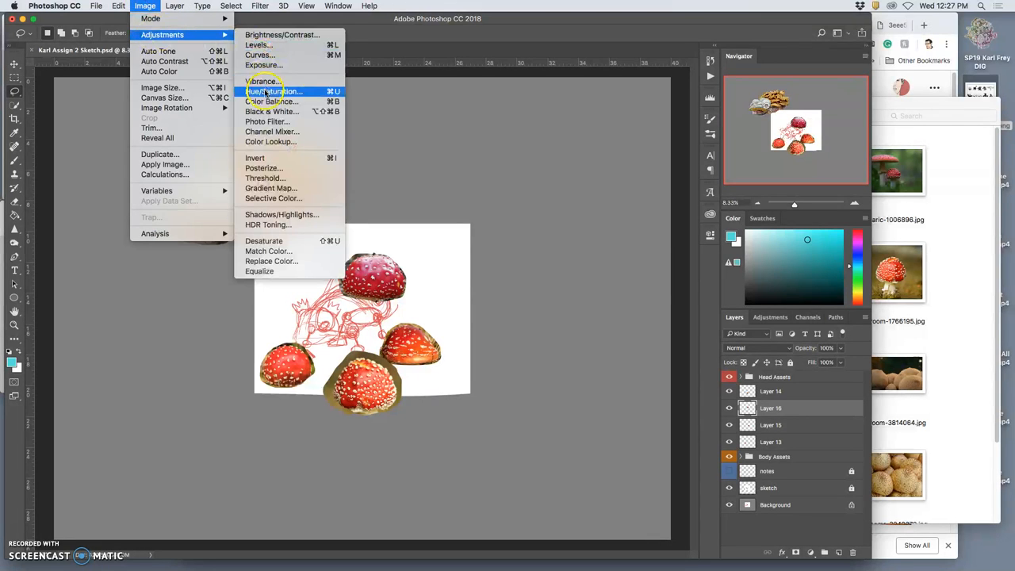
pyautogui.click(271, 102)
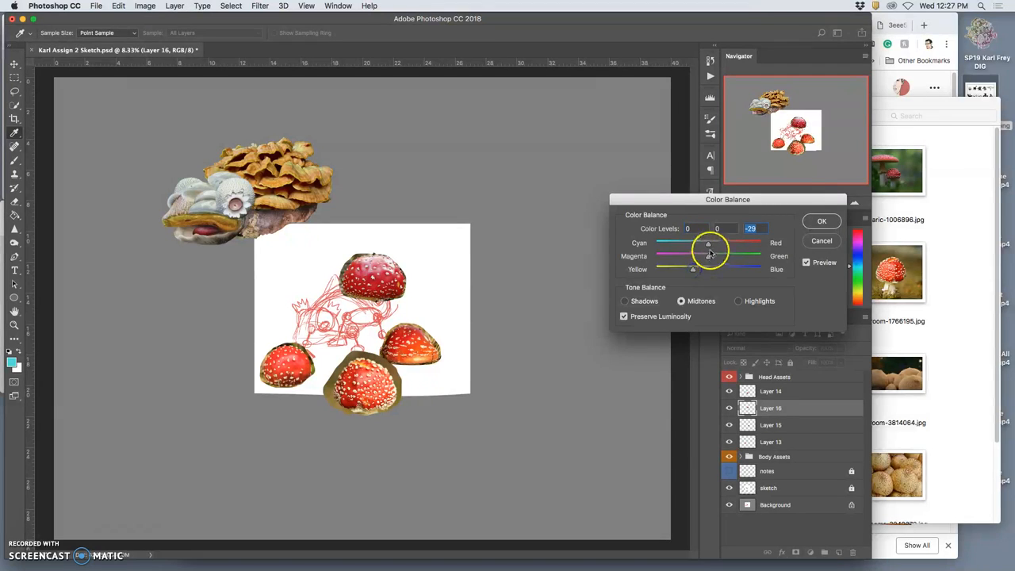
pyautogui.moveTo(707, 244); pyautogui.dragTo(717, 245)
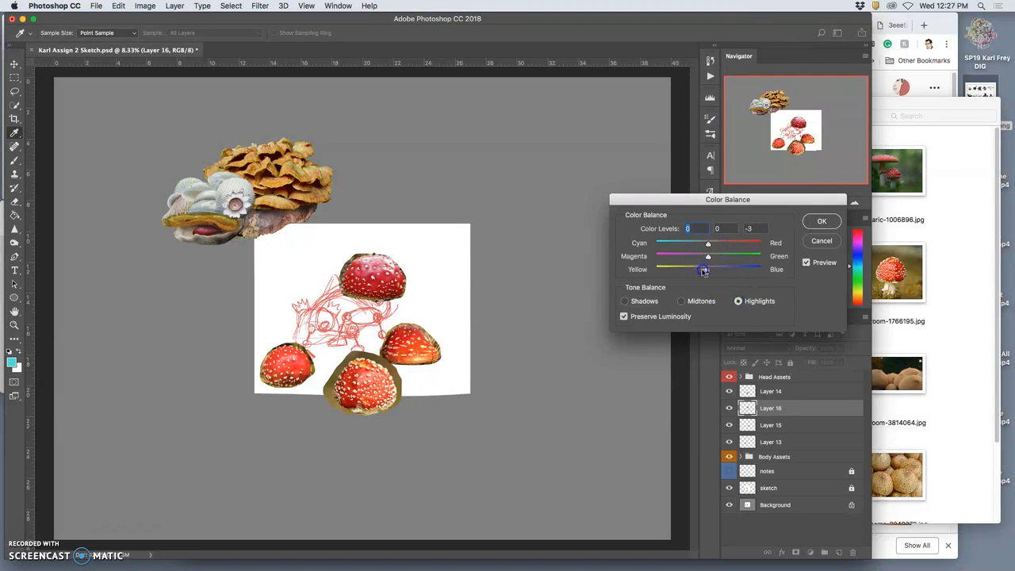
pyautogui.moveTo(705, 270); pyautogui.dragTo(696, 269)
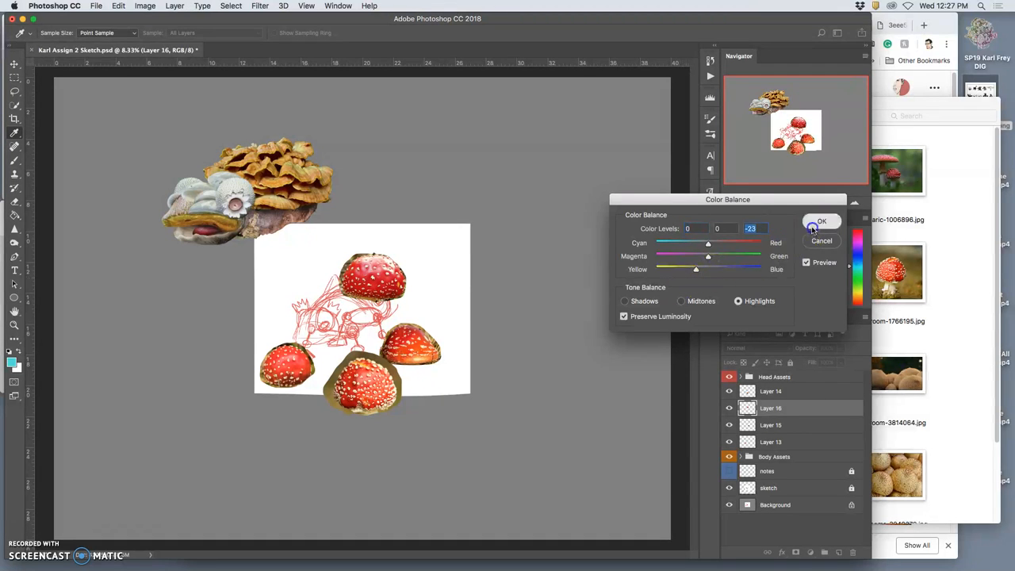
pyautogui.click(821, 225)
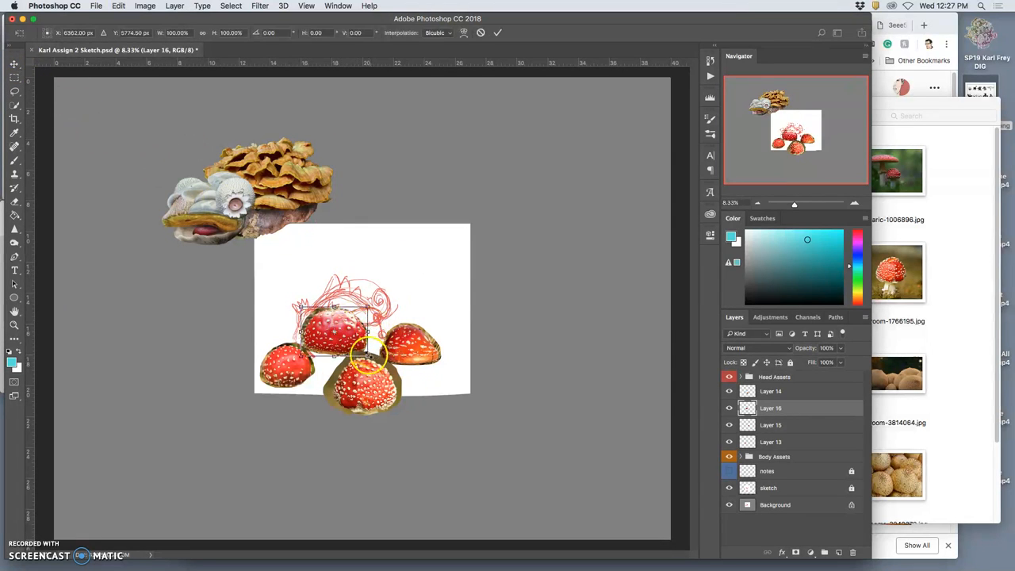
# Scale the fourth cap down and settle it between the other three feet
pyautogui.moveTo(373, 361); pyautogui.dragTo(341, 336)
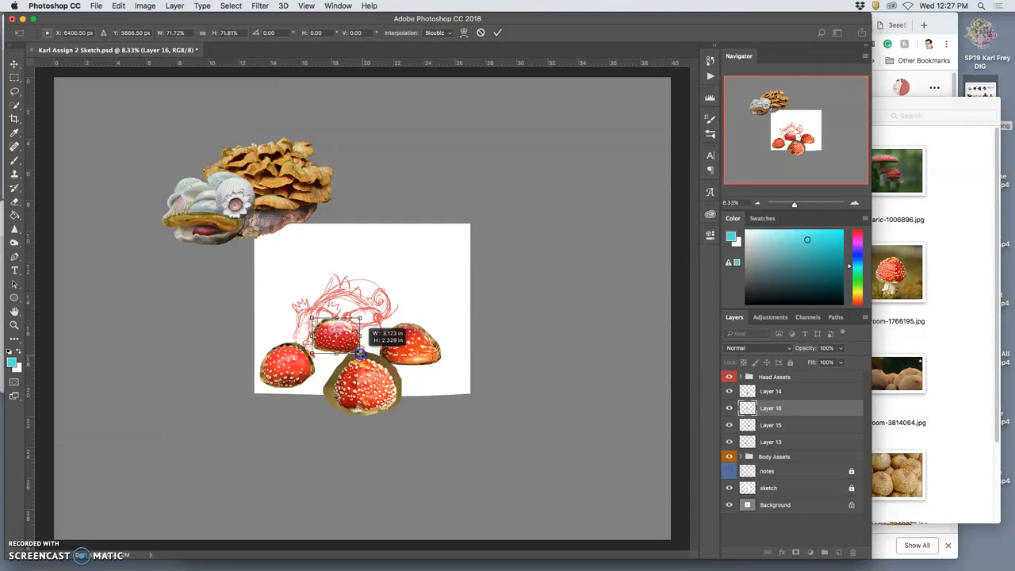
pyautogui.moveTo(362, 353); pyautogui.dragTo(349, 349)
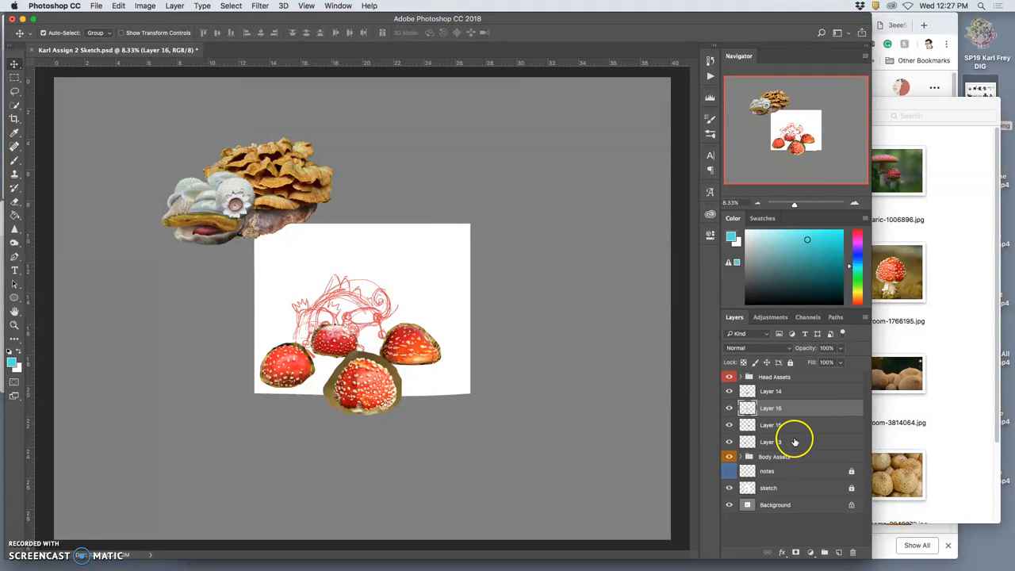
# Group Layers 13–16 into Body Assets, then lift the Head Assets group over the legs
pyautogui.click(777, 388)
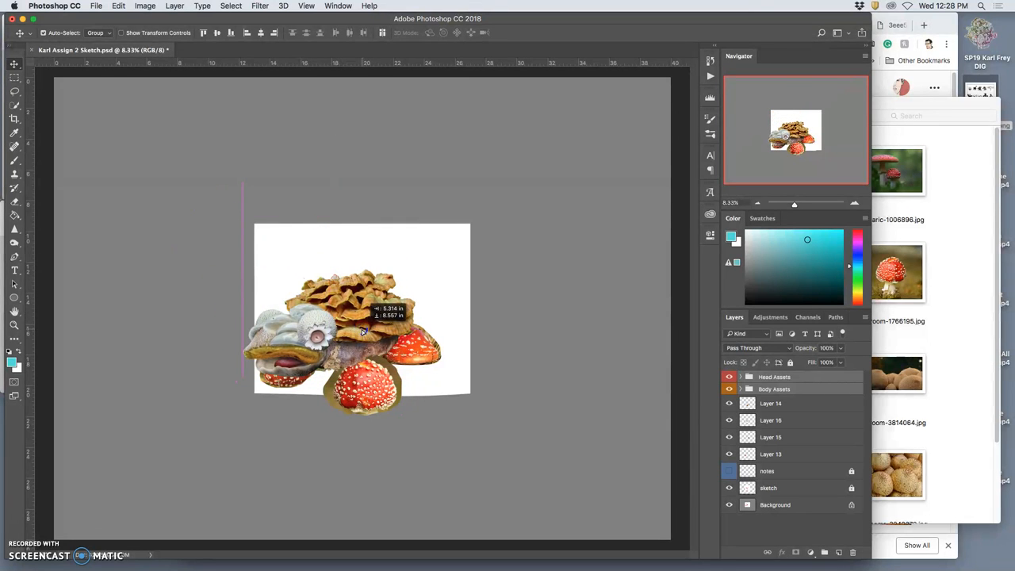
pyautogui.moveTo(362, 332); pyautogui.dragTo(368, 298)
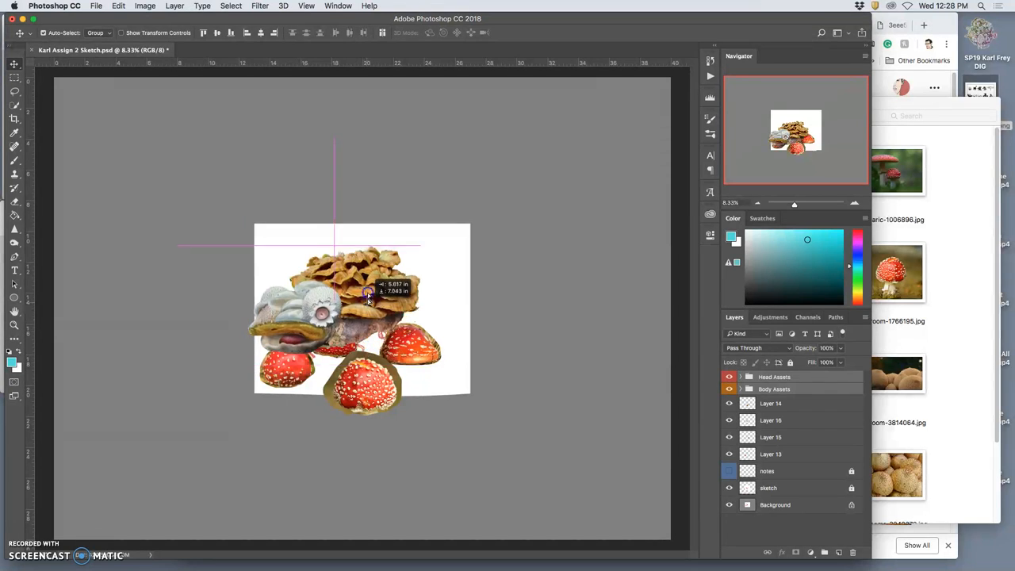
pyautogui.moveTo(368, 300); pyautogui.dragTo(365, 317)
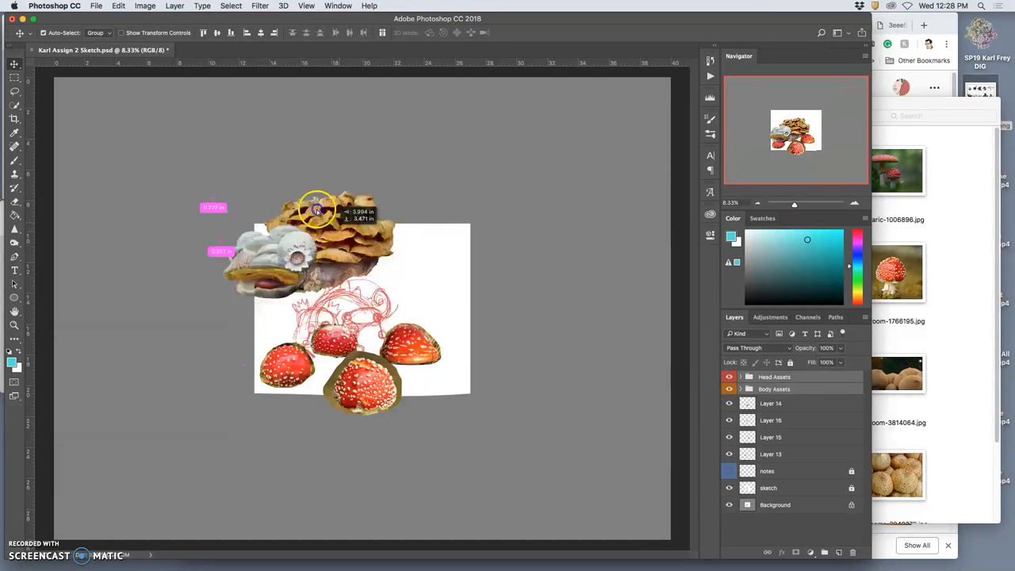
pyautogui.moveTo(317, 209); pyautogui.dragTo(246, 183)
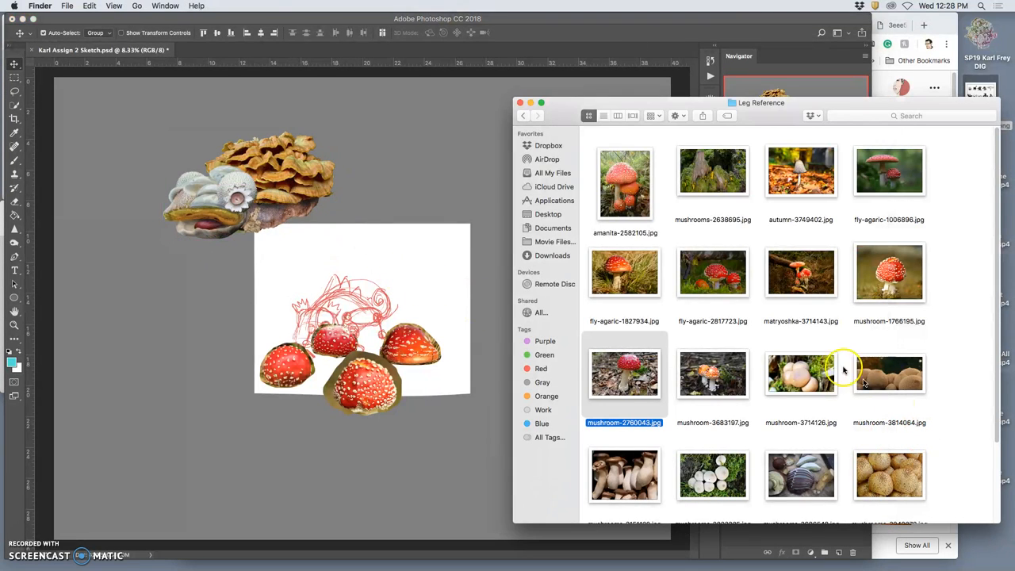
# Drag mushrooms-2151120.jpg from the Leg Reference folder onto the Photoshop canvas
pyautogui.scroll(-3)
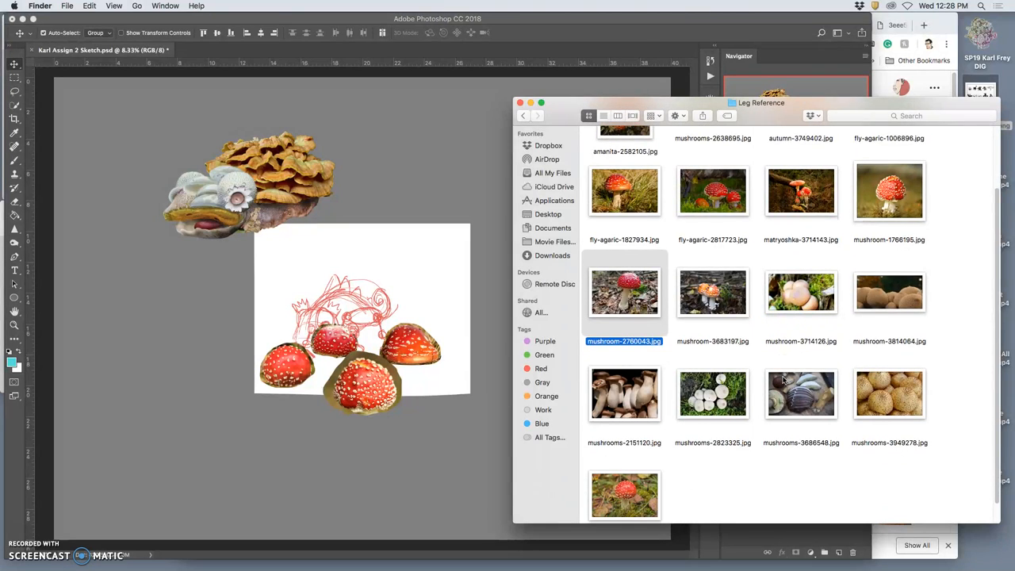
pyautogui.click(625, 393)
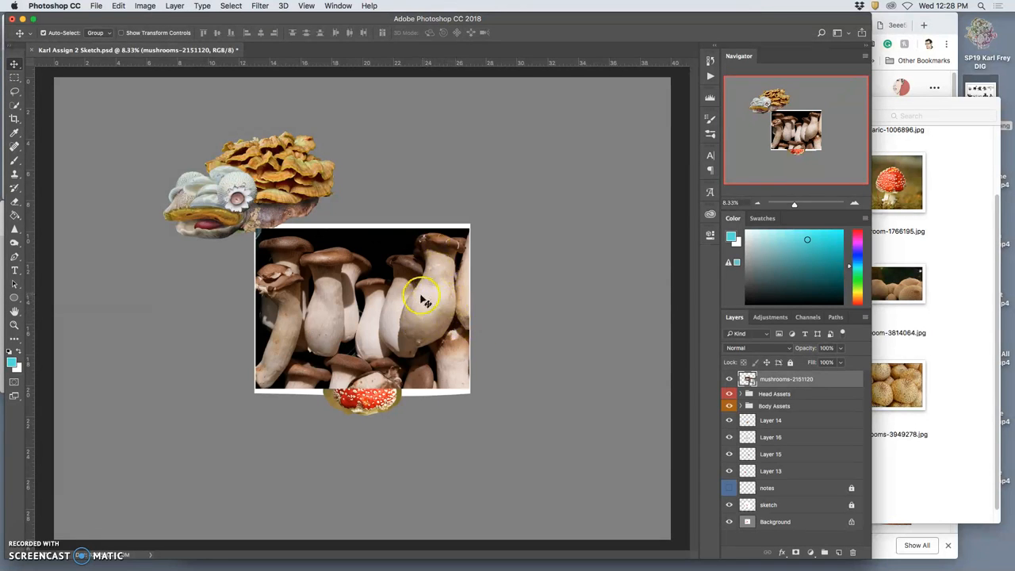
pyautogui.moveTo(435, 328)
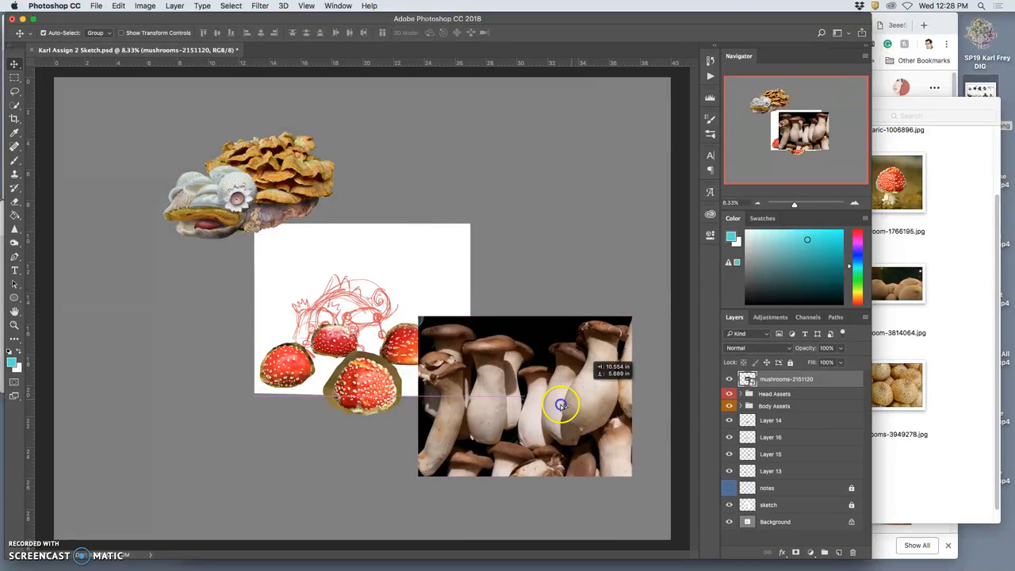
# Drag the mushroom cluster photo off the sketch to the page's upper right
pyautogui.moveTo(562, 405); pyautogui.dragTo(596, 203)
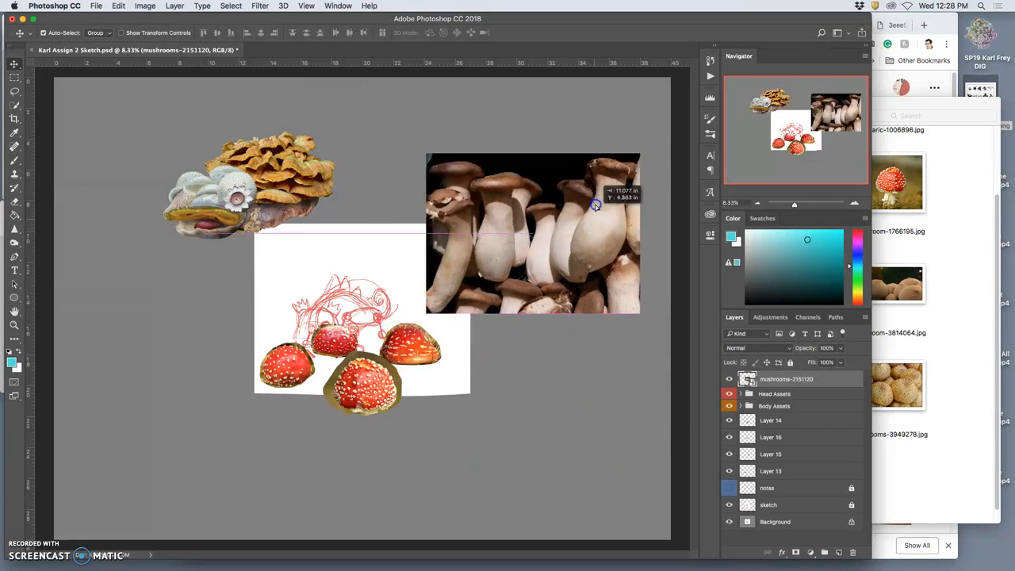
pyautogui.moveTo(597, 205); pyautogui.dragTo(545, 216)
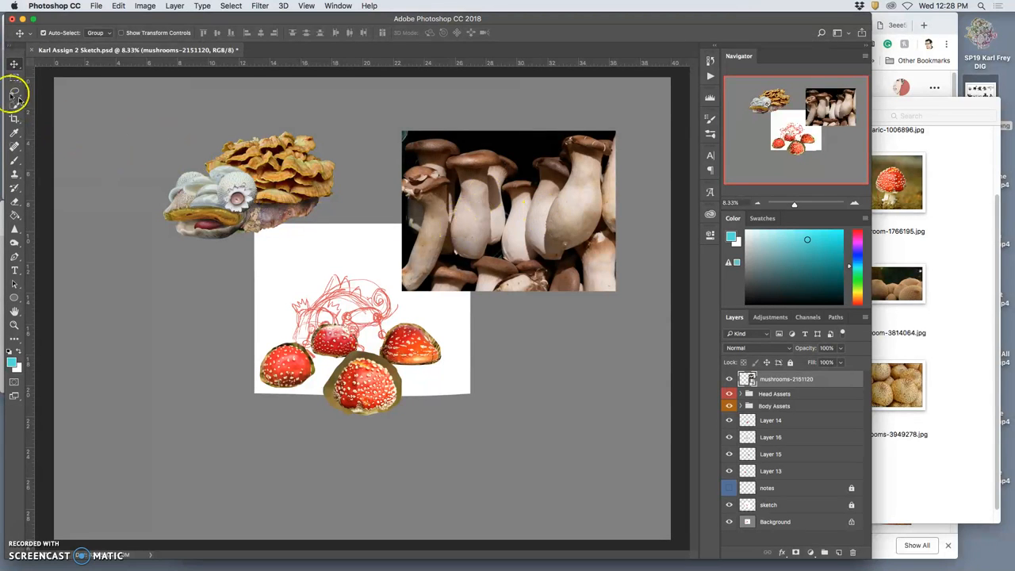
# Lasso one stalk to a new layer (Cmd+J), then rotate and shrink it onto the front cap
pyautogui.click(14, 93)
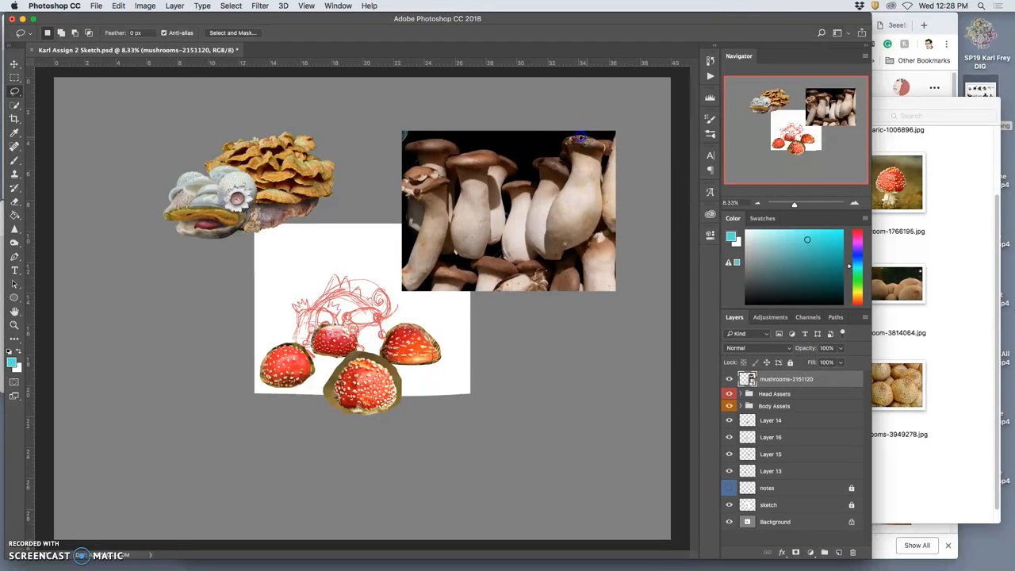
pyautogui.moveTo(581, 141); pyautogui.dragTo(569, 182)
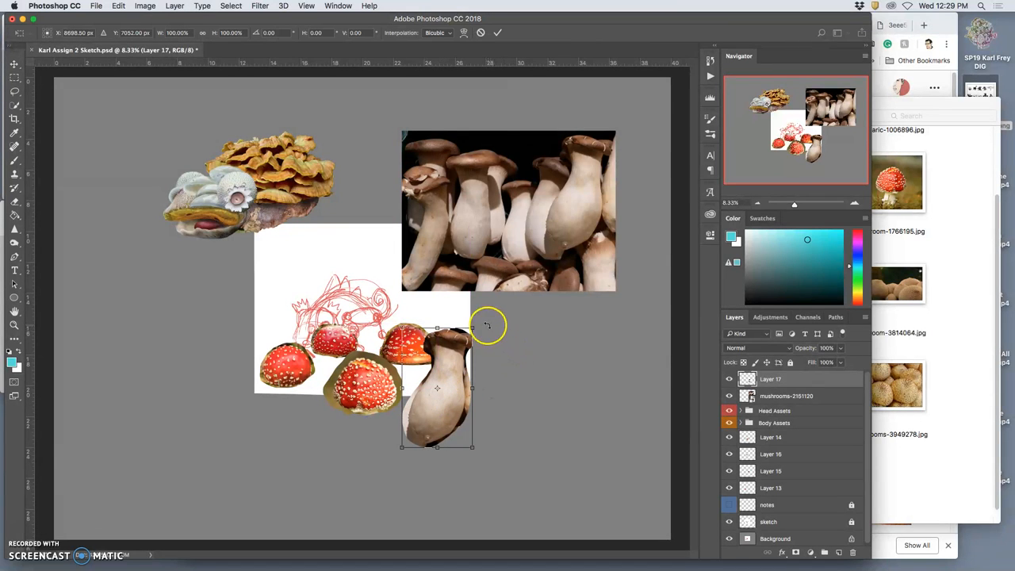
pyautogui.moveTo(489, 325); pyautogui.dragTo(442, 377)
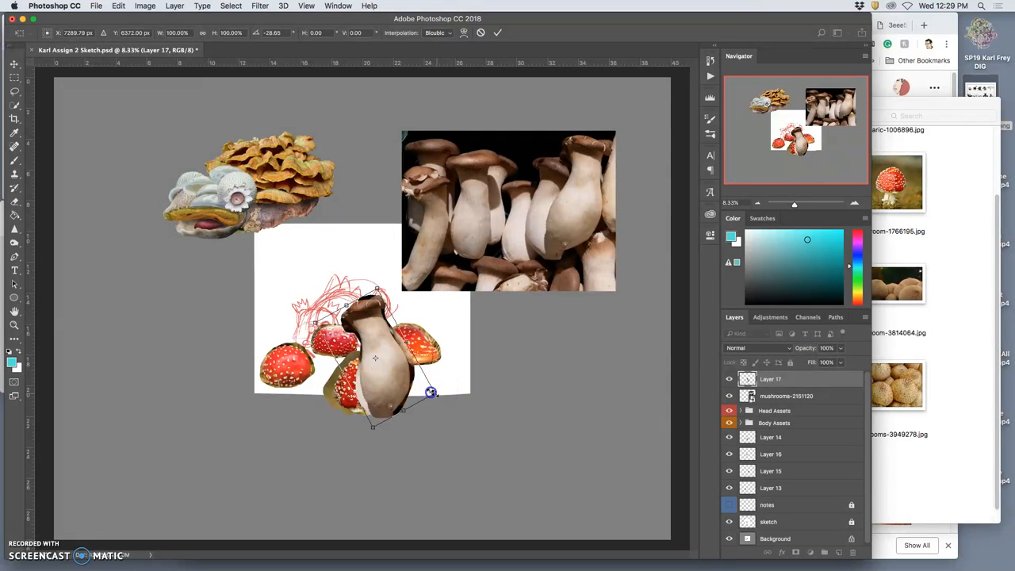
pyautogui.moveTo(432, 393); pyautogui.dragTo(357, 365)
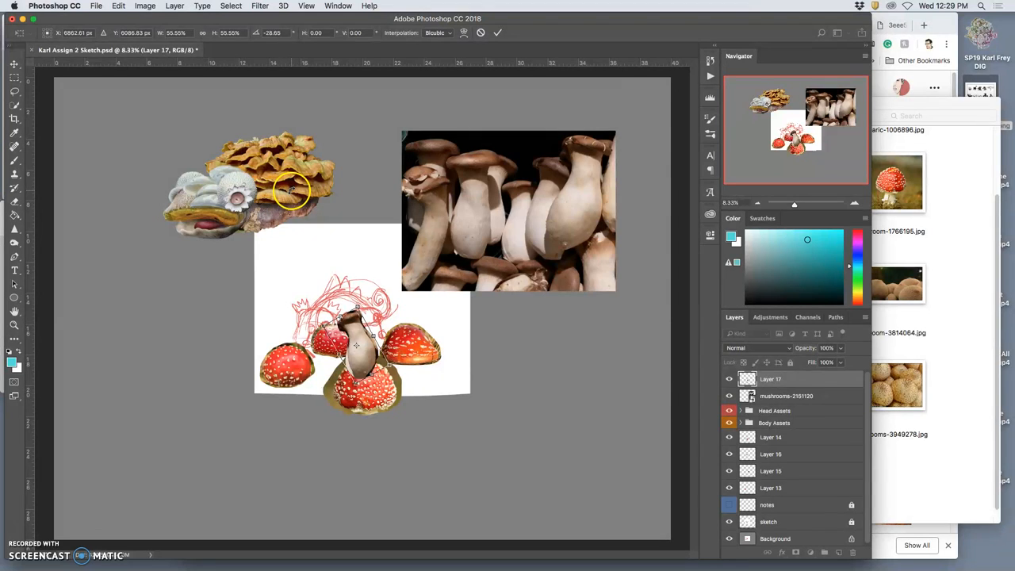
pyautogui.moveTo(269, 250)
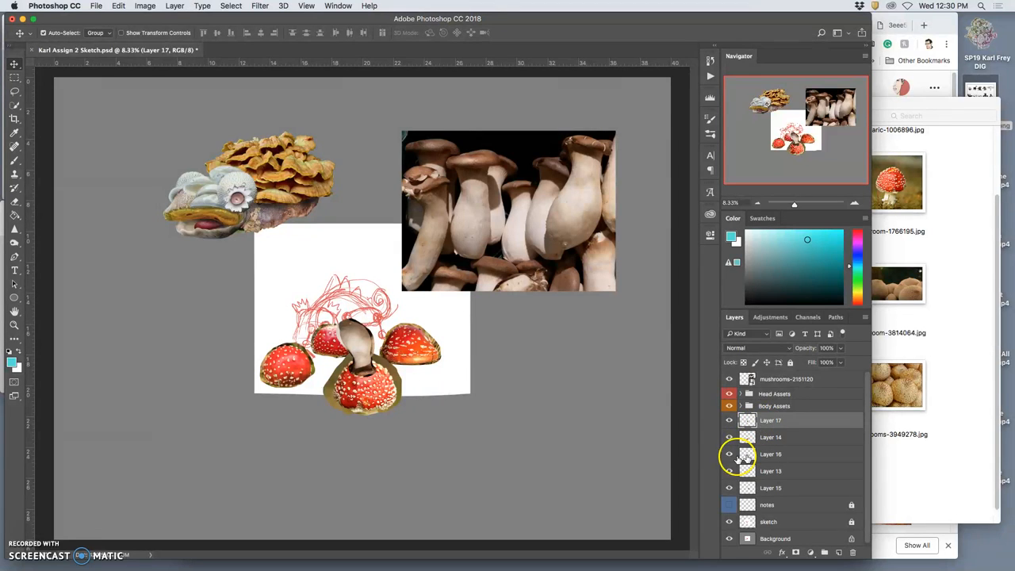
pyautogui.moveTo(760, 453)
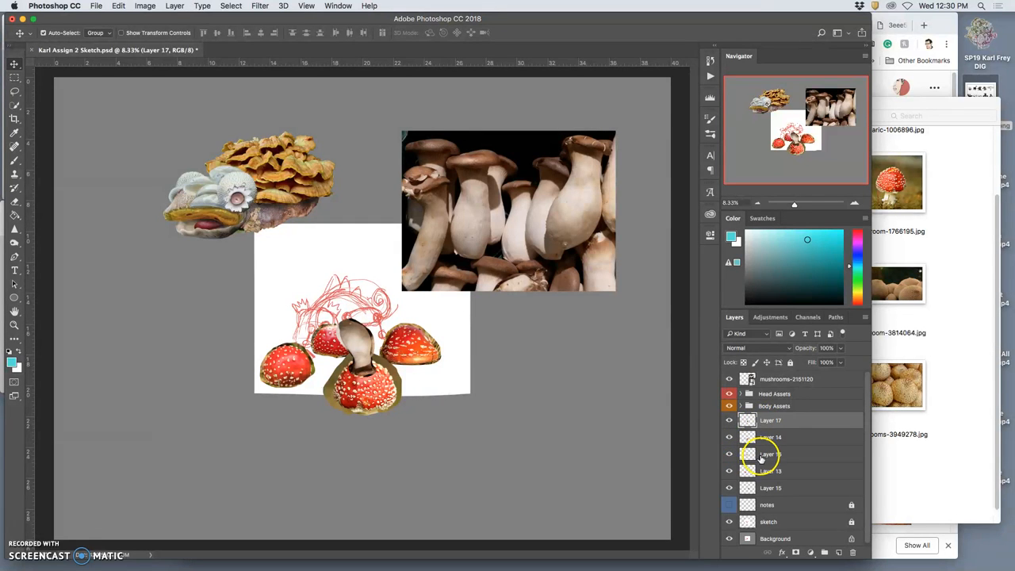
# Drag Layer 17 below the Body Assets group so the stalk tucks behind the front cap
pyautogui.click(771, 489)
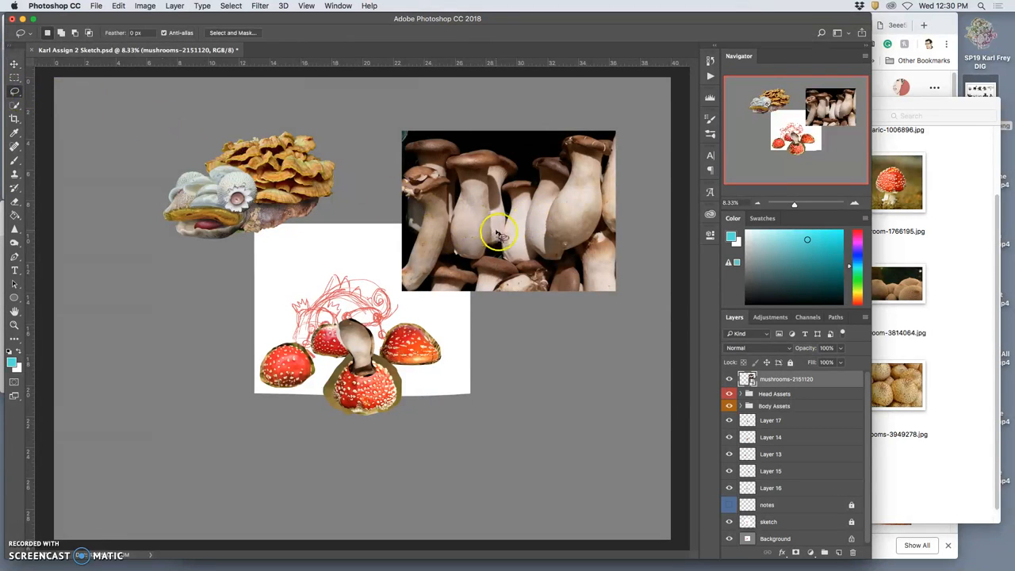
pyautogui.moveTo(441, 349)
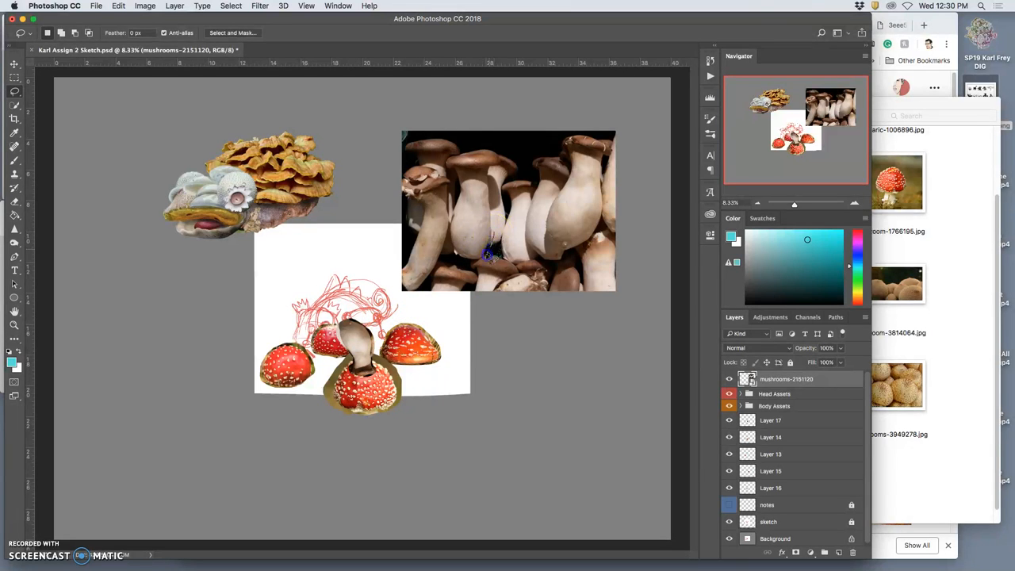
# Lasso the leftmost stalk to a new layer and place it on the right red cap
pyautogui.moveTo(488, 255); pyautogui.dragTo(454, 208)
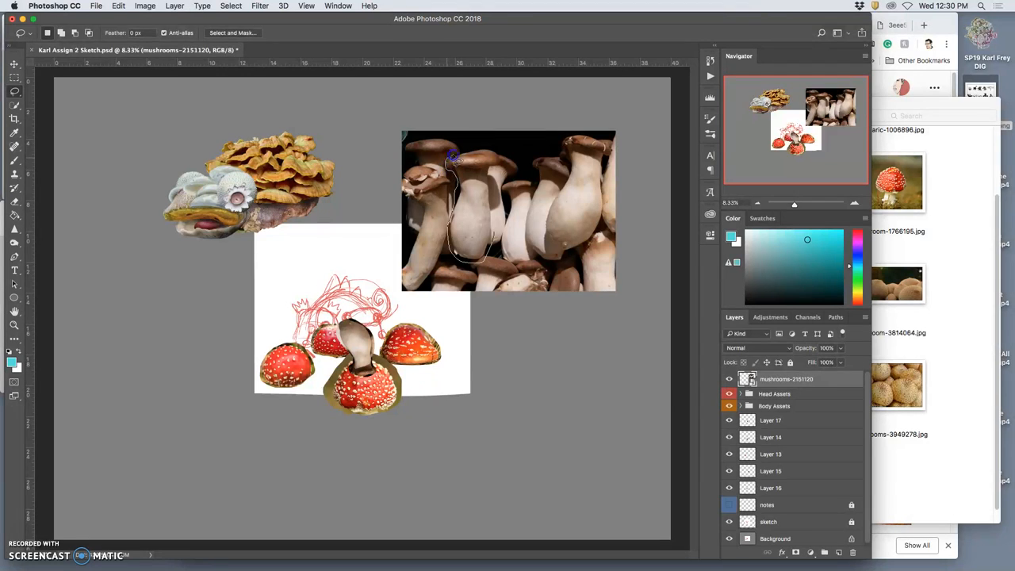
pyautogui.moveTo(453, 158); pyautogui.dragTo(493, 173)
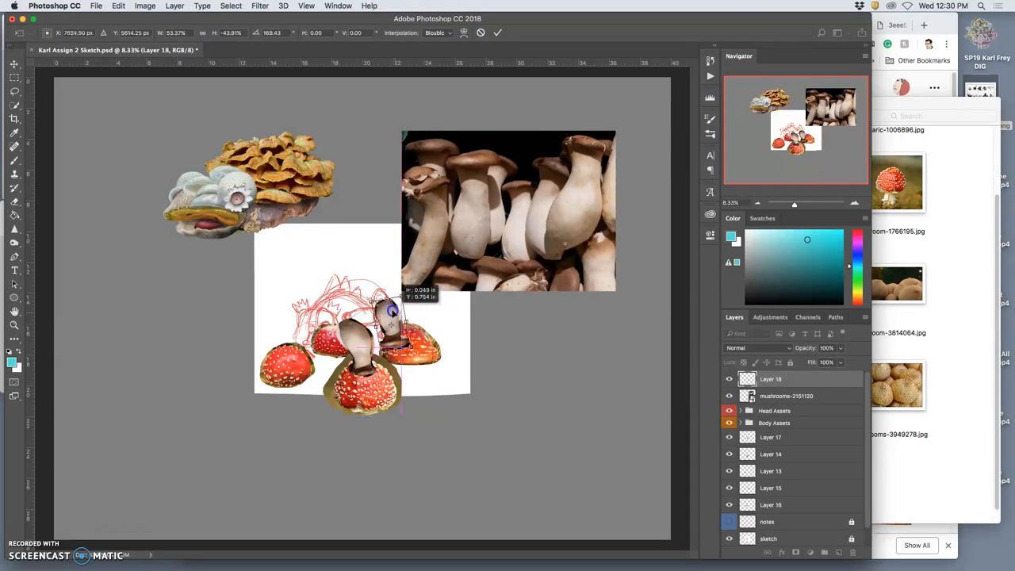
pyautogui.moveTo(384, 317); pyautogui.dragTo(409, 310)
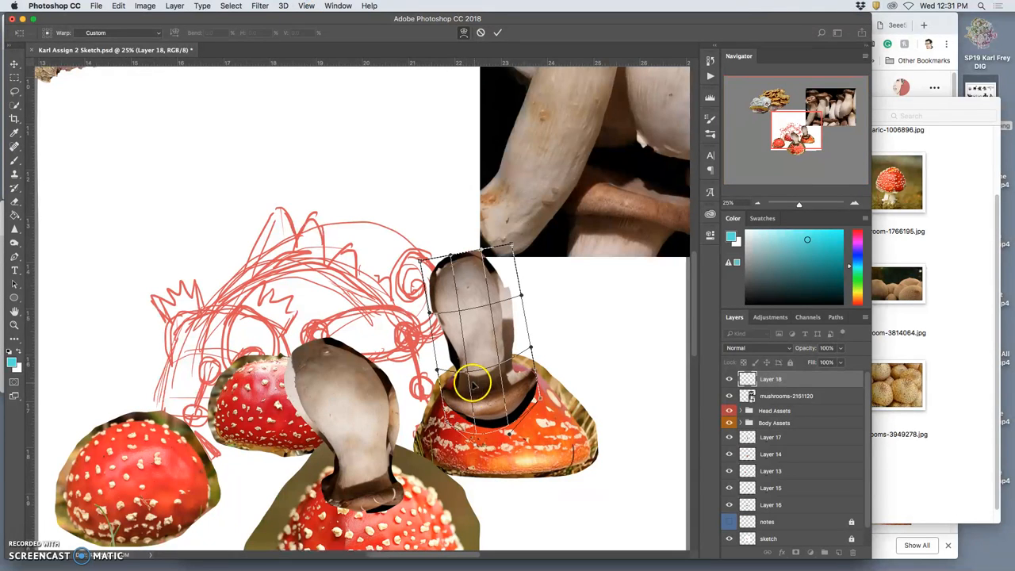
# Warp the second stalk so its base and middle curve down into the right cap
pyautogui.moveTo(473, 385); pyautogui.dragTo(505, 318)
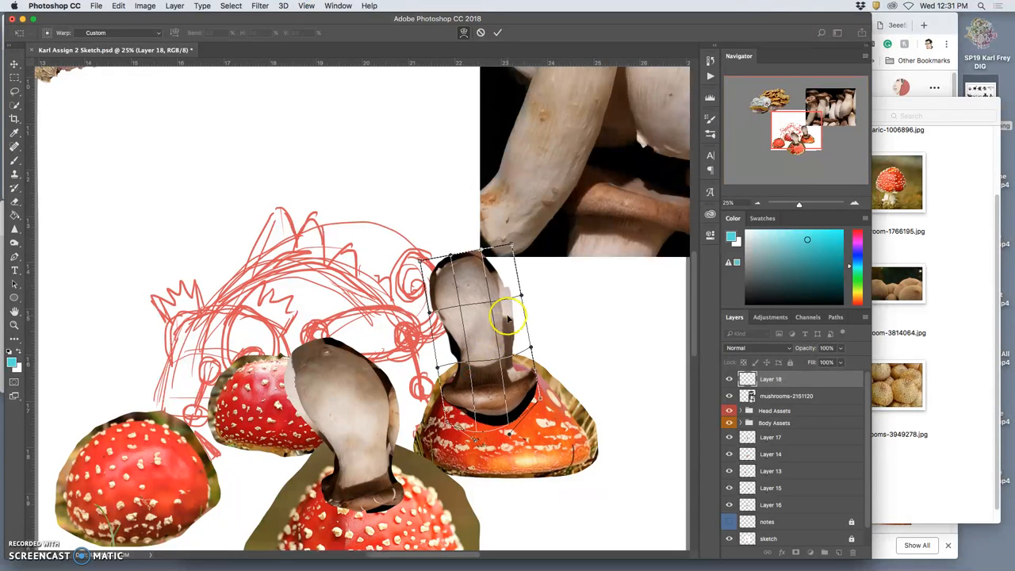
pyautogui.moveTo(508, 318); pyautogui.dragTo(516, 373)
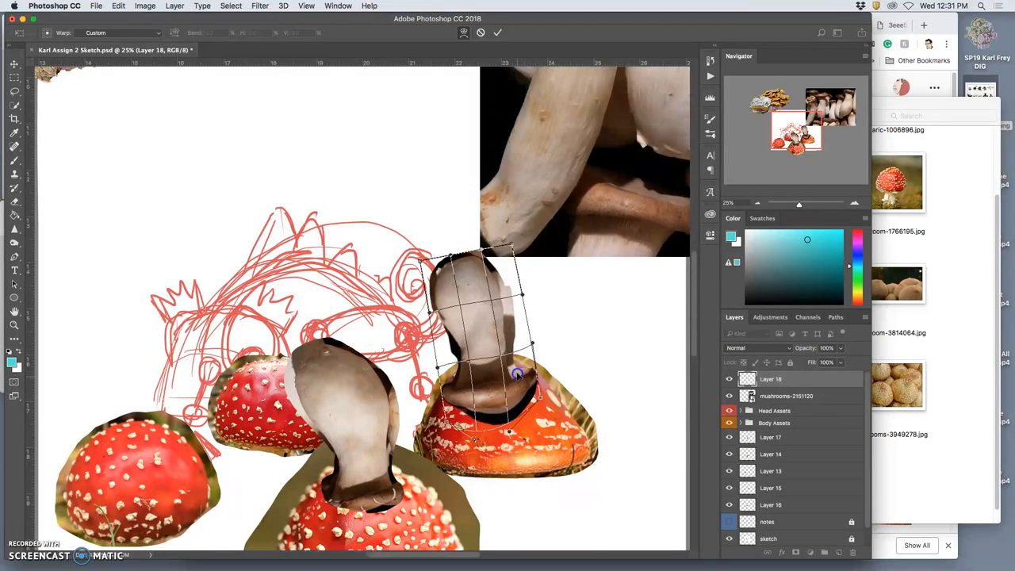
pyautogui.moveTo(516, 375); pyautogui.dragTo(539, 377)
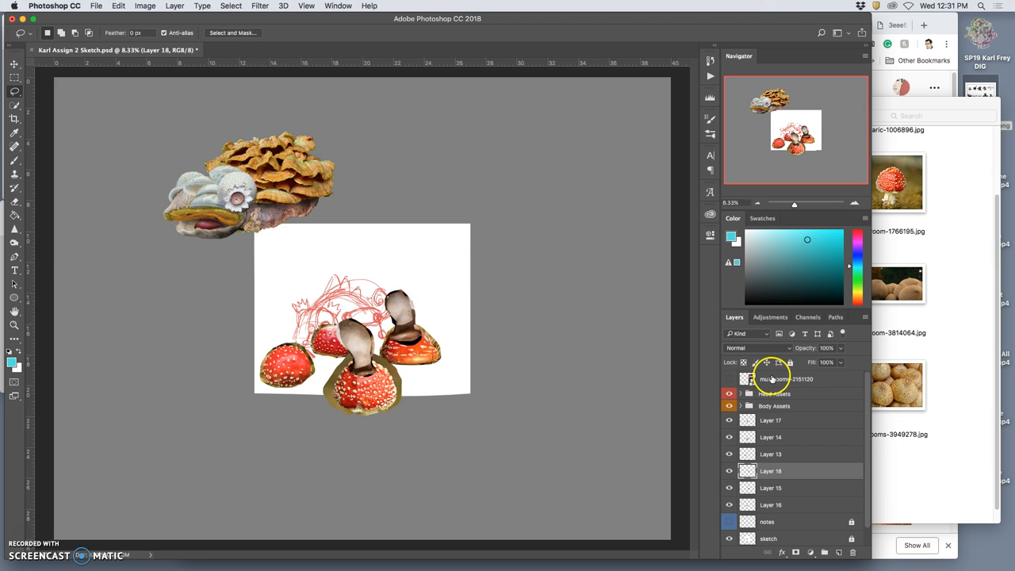
# Delete the mushrooms photo layer, leaving only the cut-out stalks
pyautogui.click(781, 379)
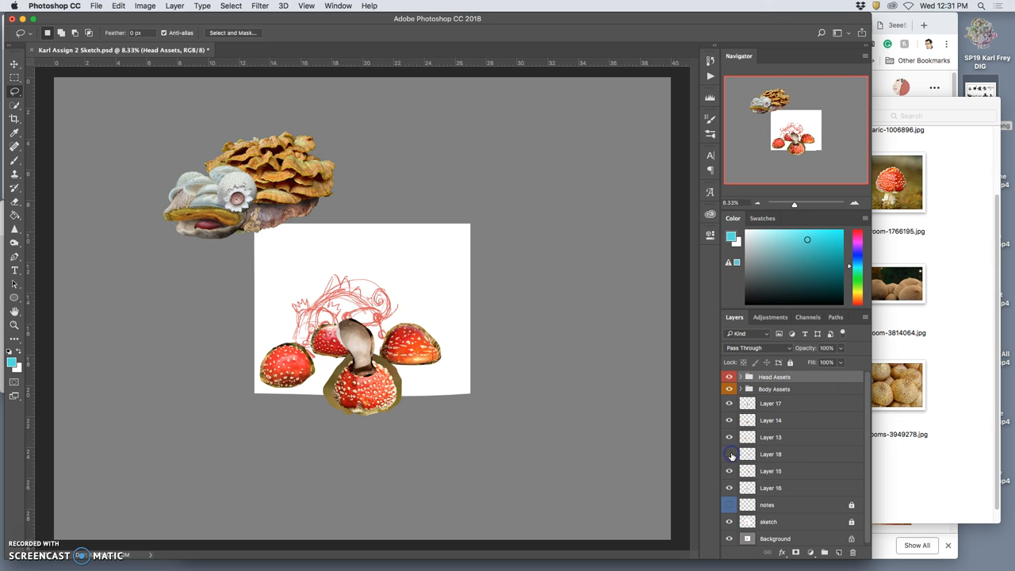
# Show Layer 18 again, select Layers 17 and 18 together and duplicate them with Cmd+J
pyautogui.click(730, 454)
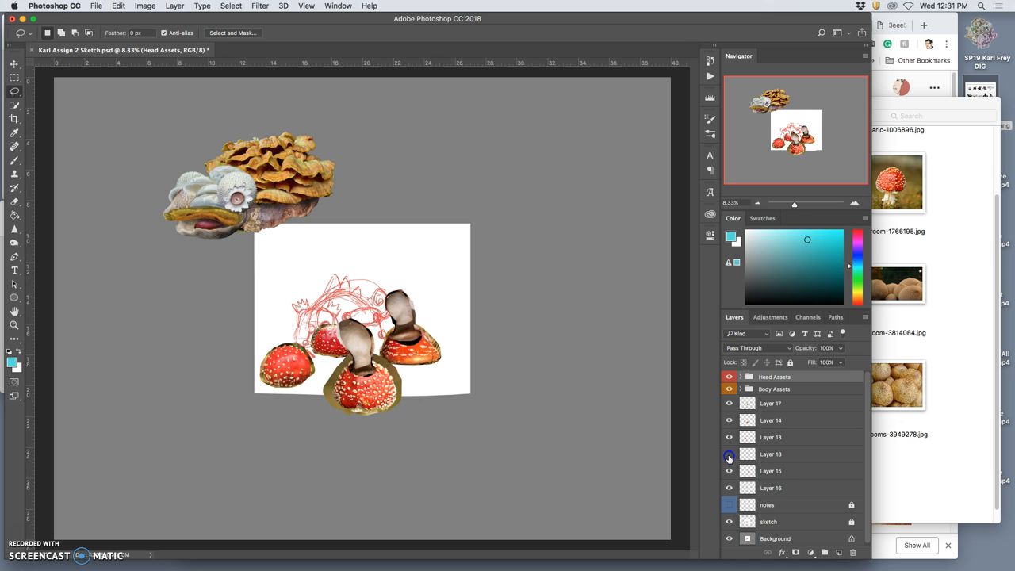
pyautogui.click(771, 453)
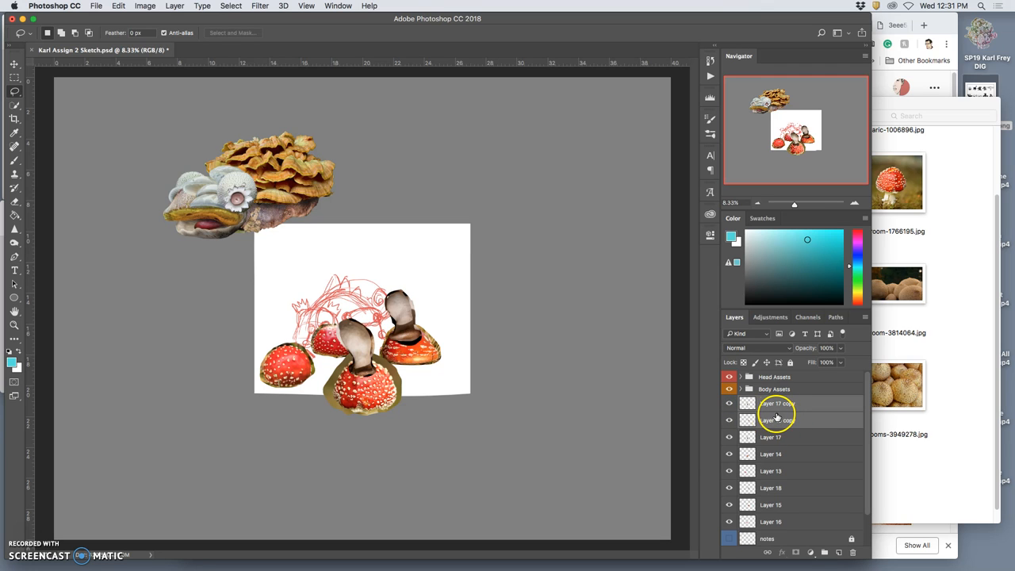
# Flip the copied stalks horizontally and drag them onto the left-hand red caps
pyautogui.rightClick(397, 349)
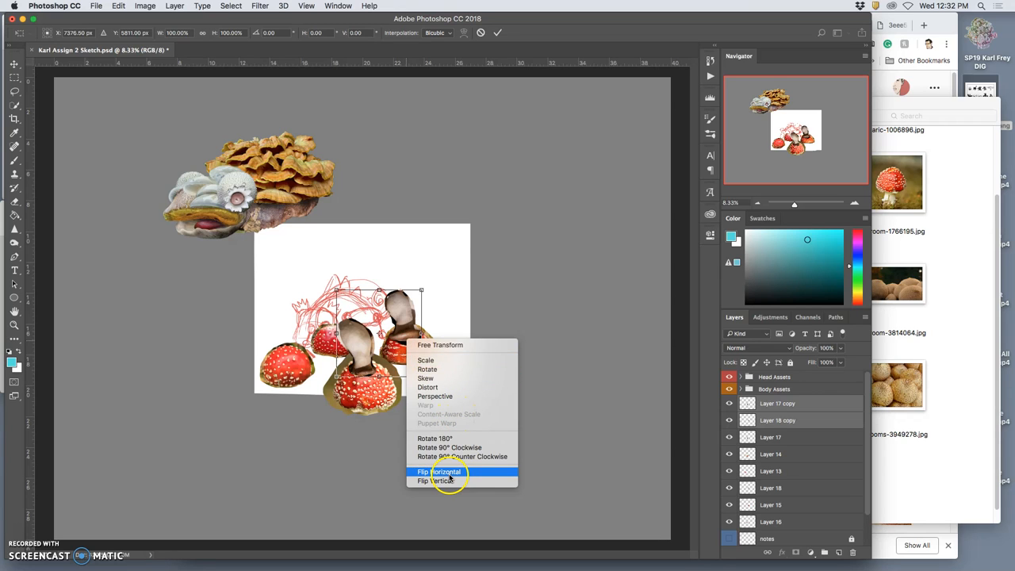
pyautogui.click(438, 472)
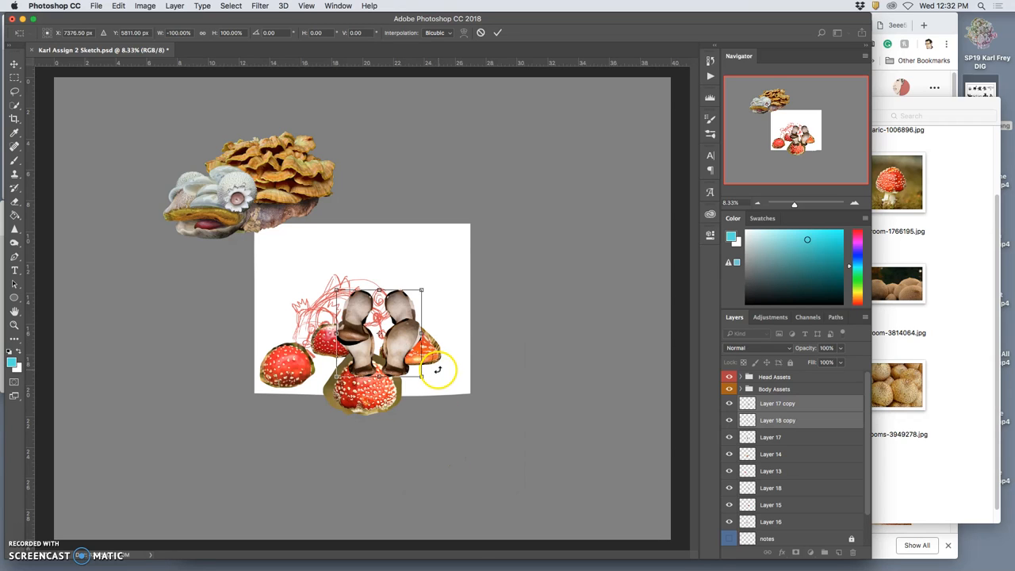
pyautogui.moveTo(436, 368); pyautogui.dragTo(309, 337)
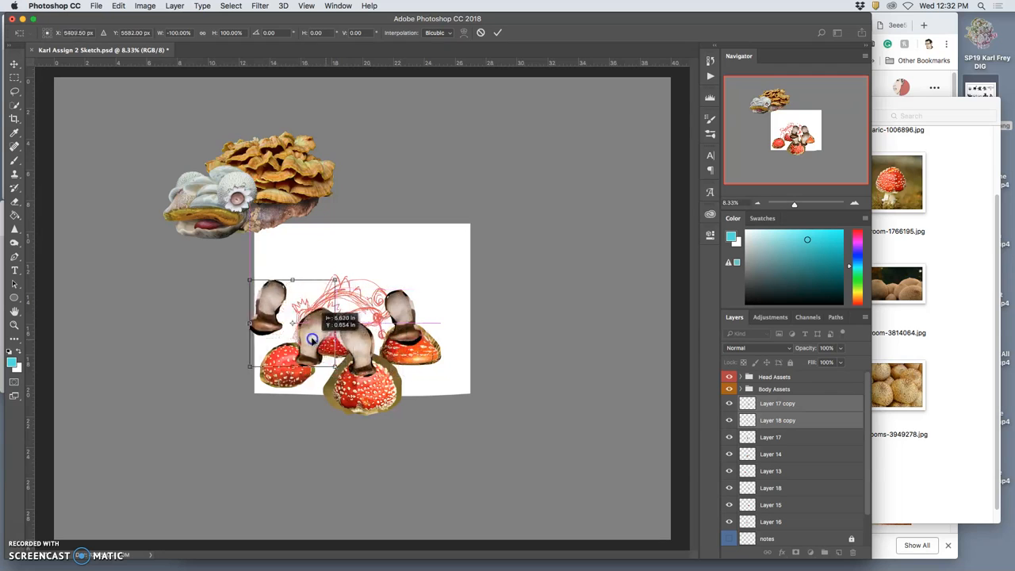
pyautogui.moveTo(333, 333); pyautogui.dragTo(293, 337)
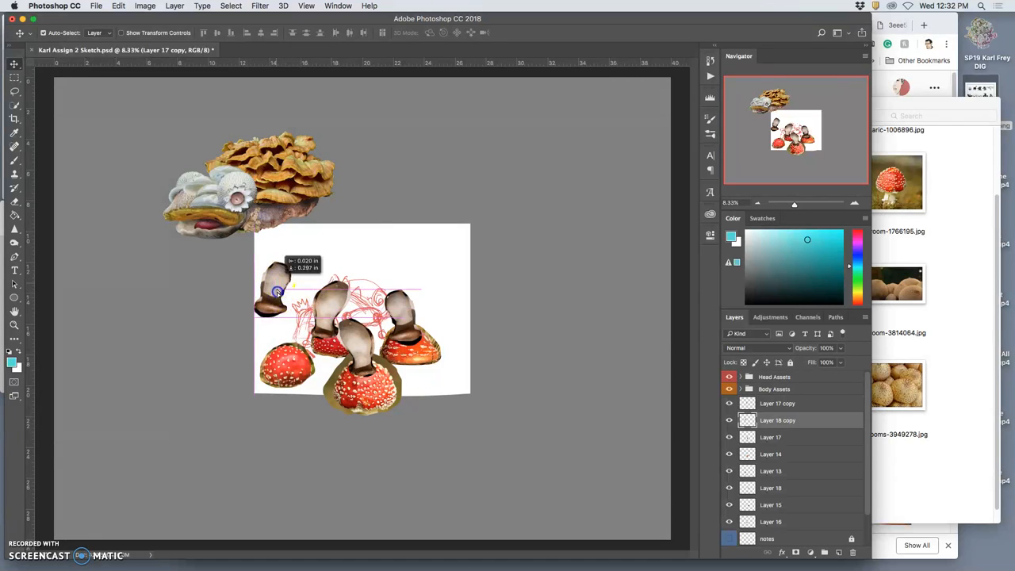
# Warp and resize the mirrored left stalk so it seats on its red cap
pyautogui.moveTo(277, 292); pyautogui.dragTo(295, 327)
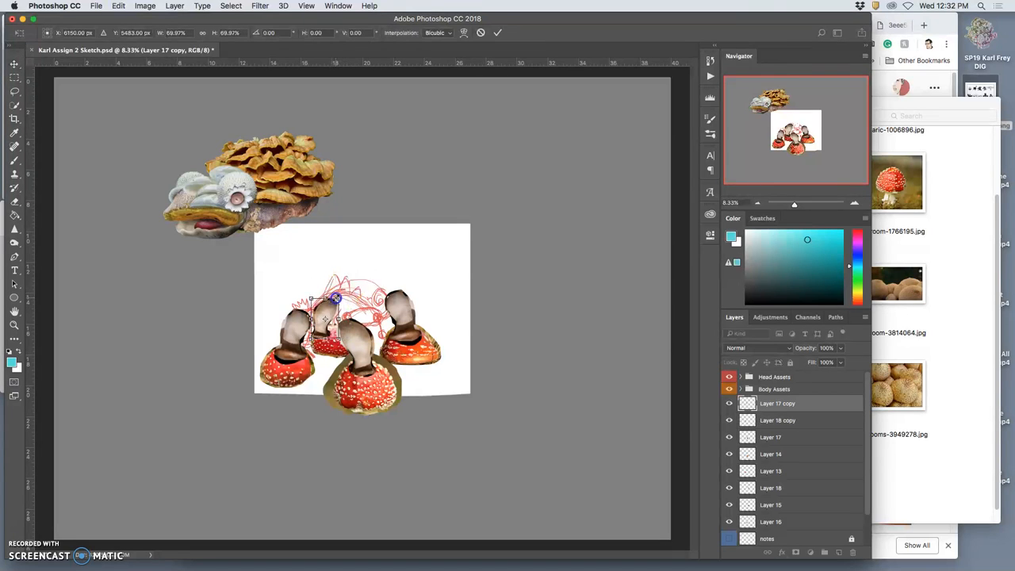
pyautogui.moveTo(337, 298); pyautogui.dragTo(332, 305)
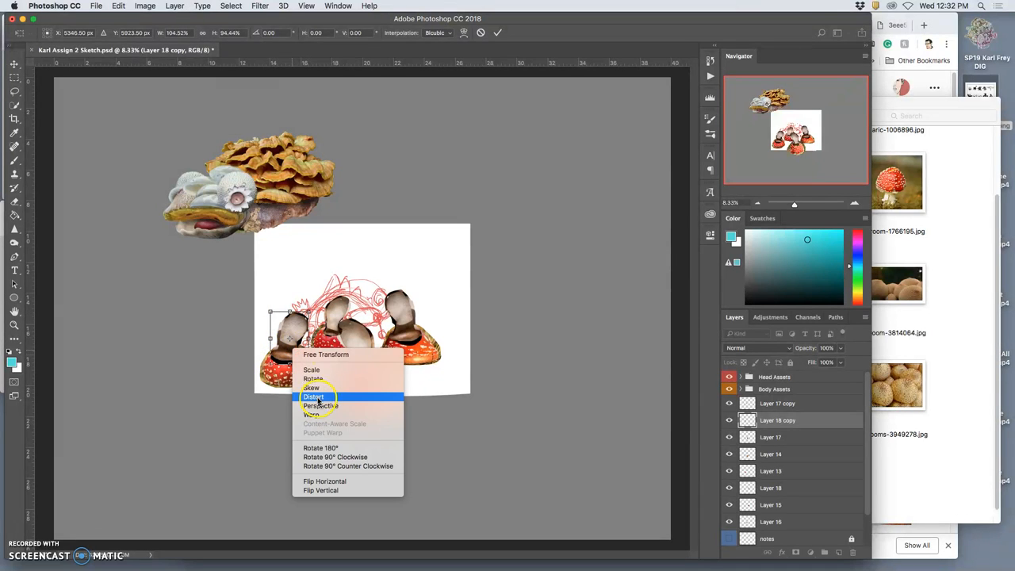
pyautogui.click(314, 397)
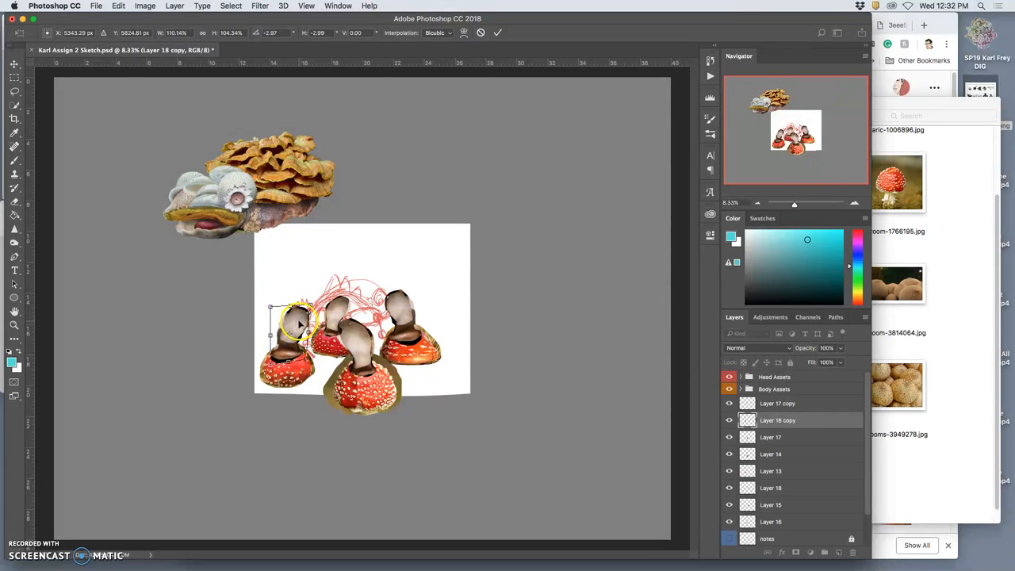
pyautogui.moveTo(292, 309); pyautogui.dragTo(292, 310)
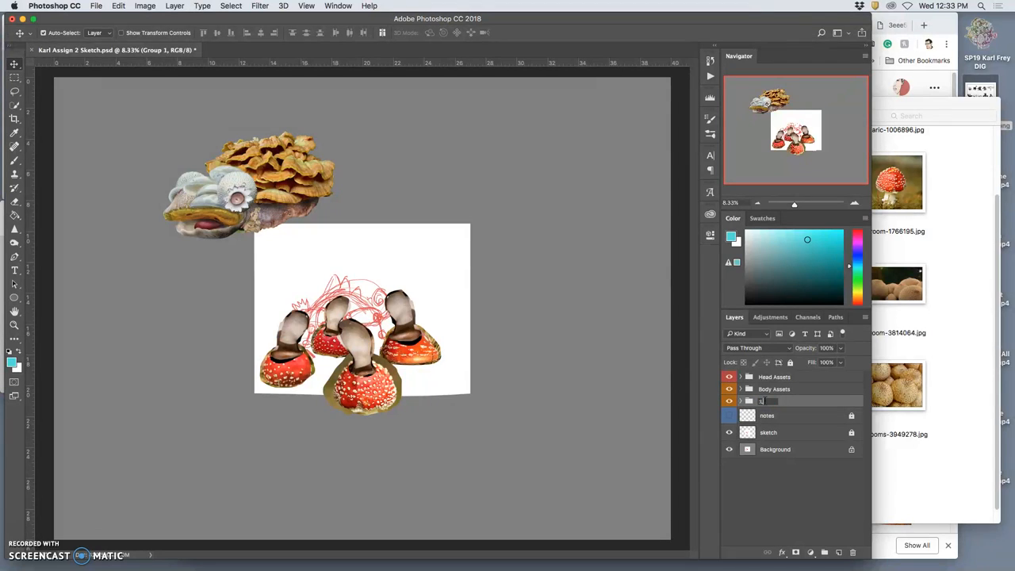
# Name the leg group Leg Assets, colour-label it, and drag it below the sketch
pyautogui.write('eg Assets')
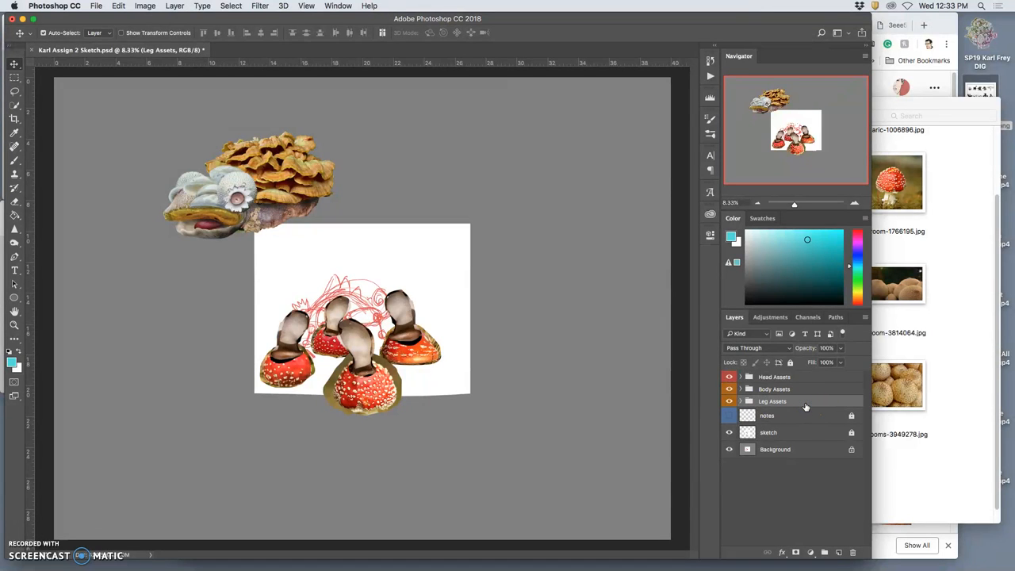
pyautogui.moveTo(768, 414)
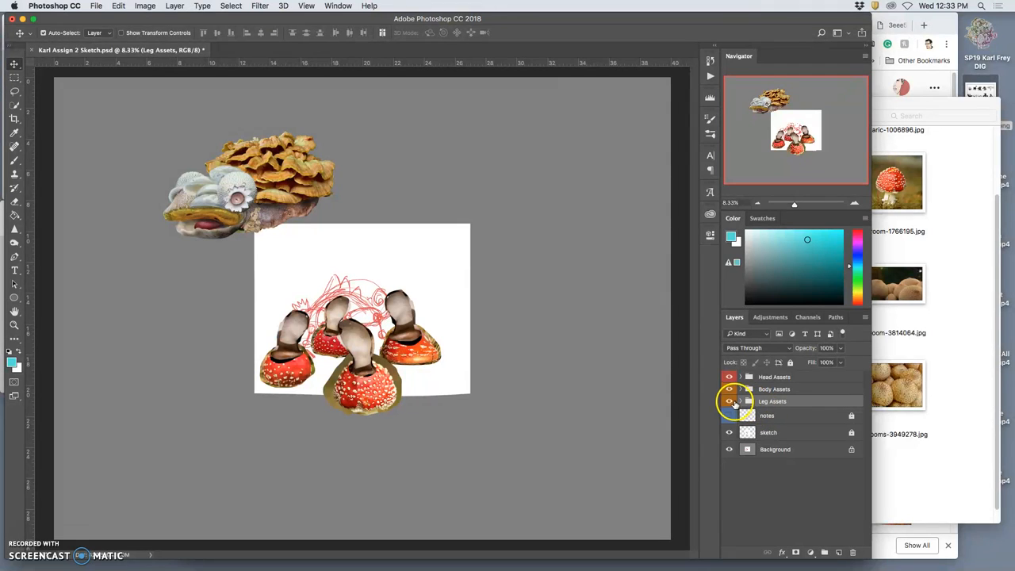
pyautogui.rightClick(730, 402)
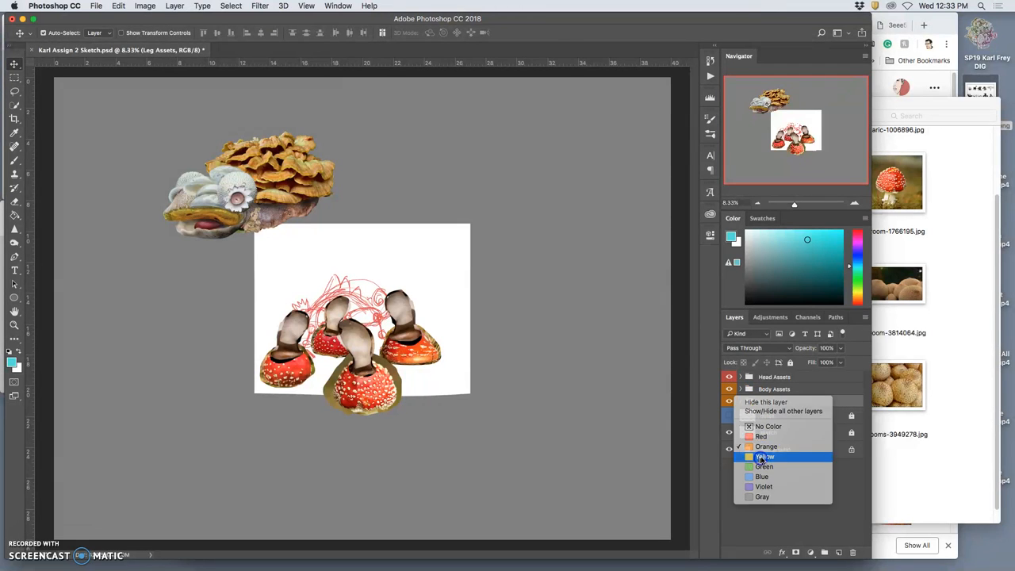
pyautogui.click(766, 456)
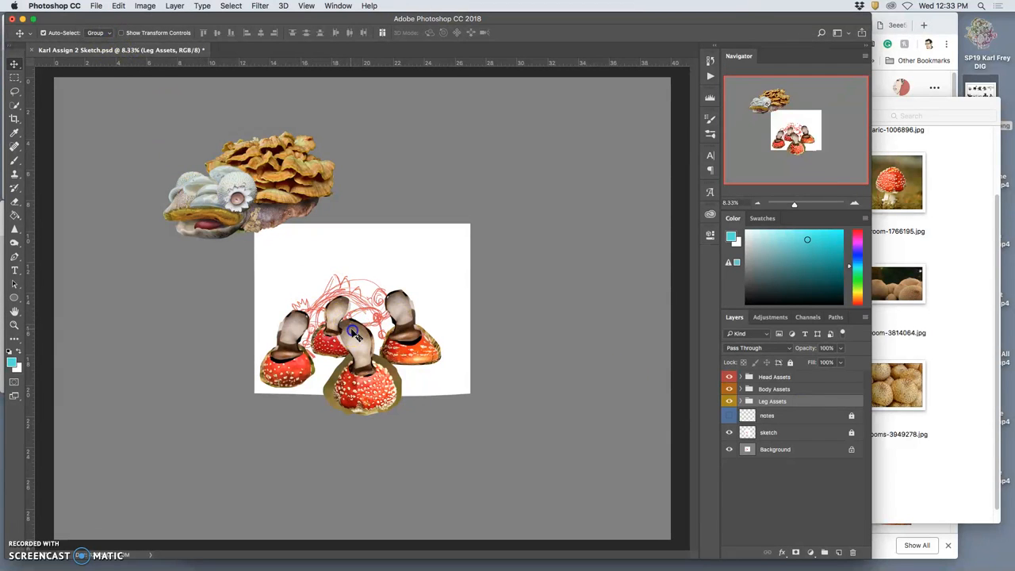
pyautogui.moveTo(356, 333); pyautogui.dragTo(415, 444)
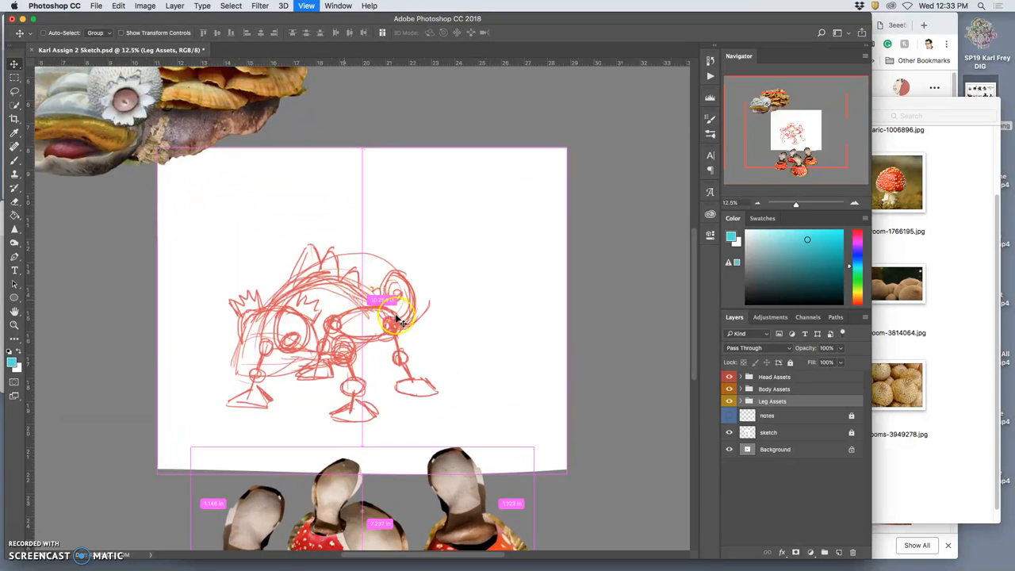
pyautogui.moveTo(448, 336)
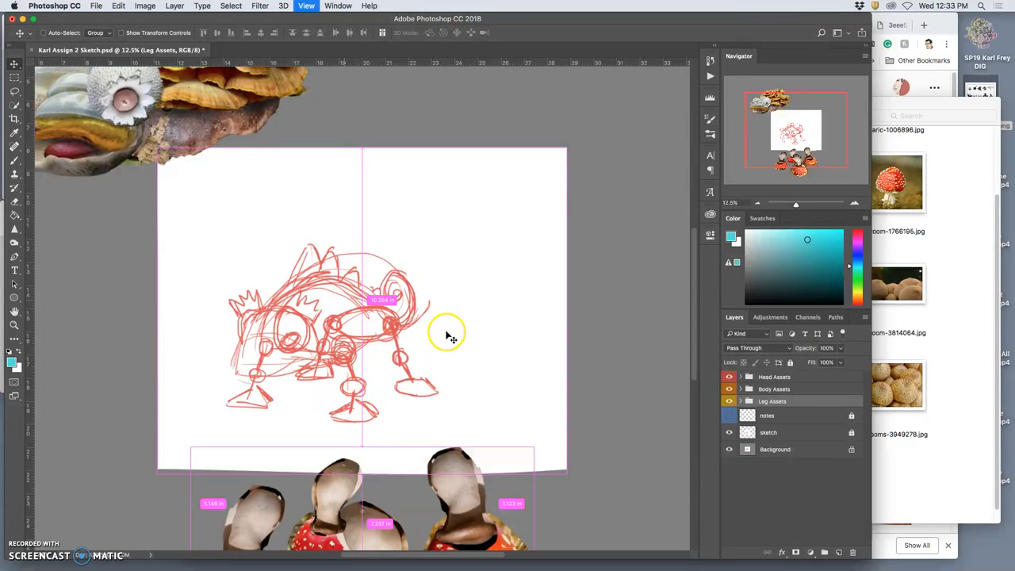
pyautogui.moveTo(146, 95)
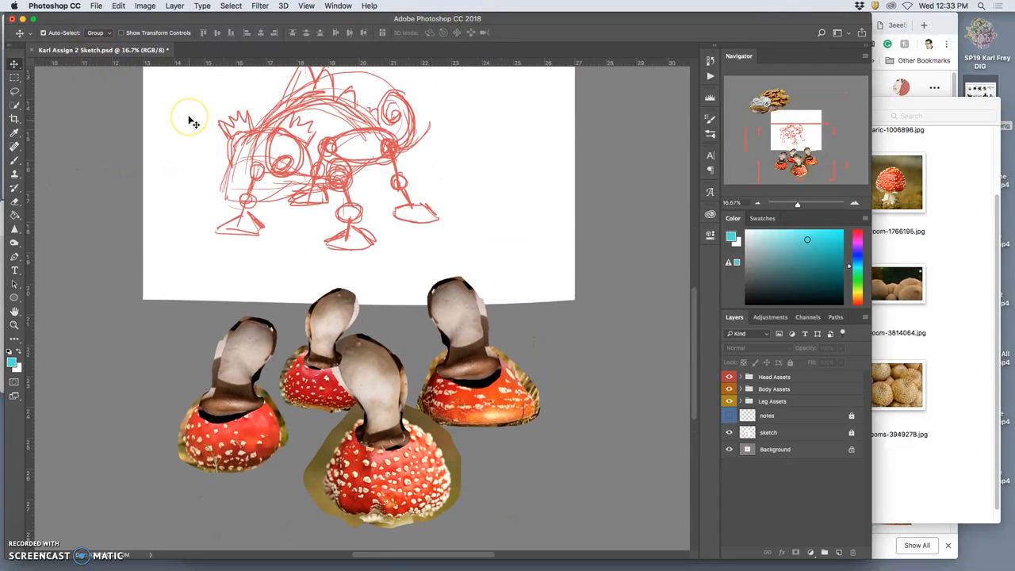
pyautogui.scroll(-3)
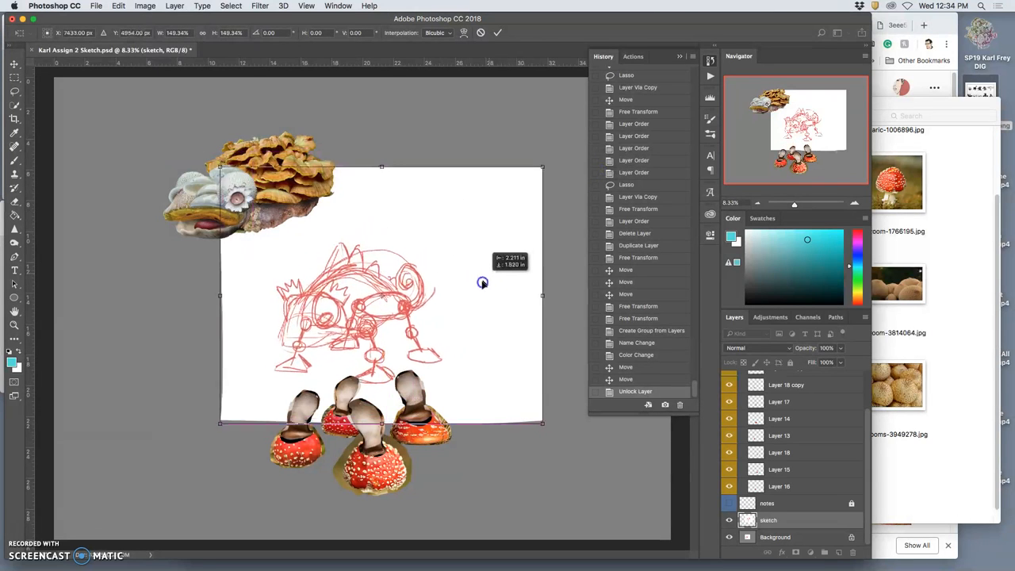
# Scale the red sketch up with the Free Transform corner handles until it fills the page
pyautogui.moveTo(482, 283); pyautogui.dragTo(477, 306)
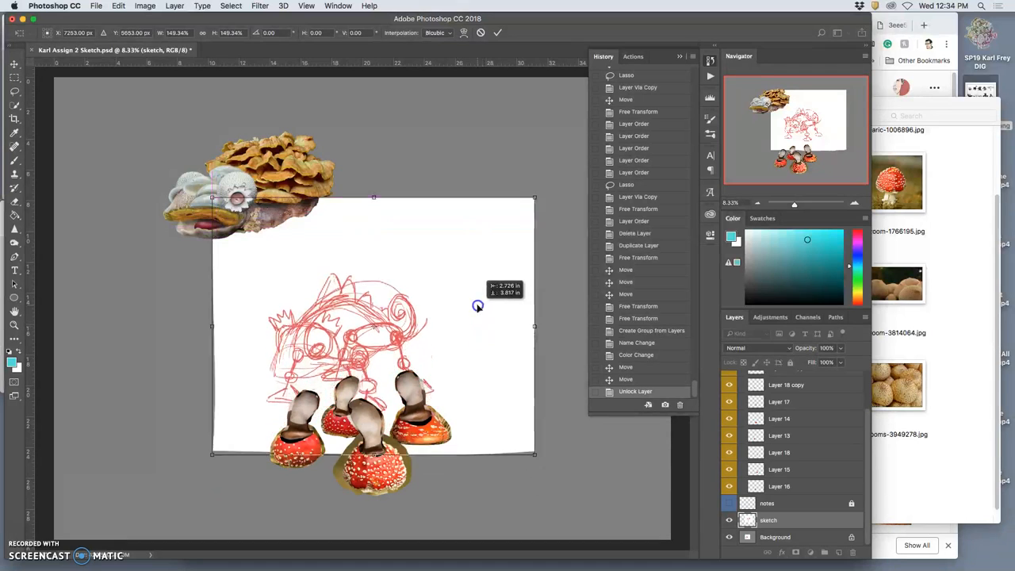
pyautogui.moveTo(479, 304); pyautogui.dragTo(492, 262)
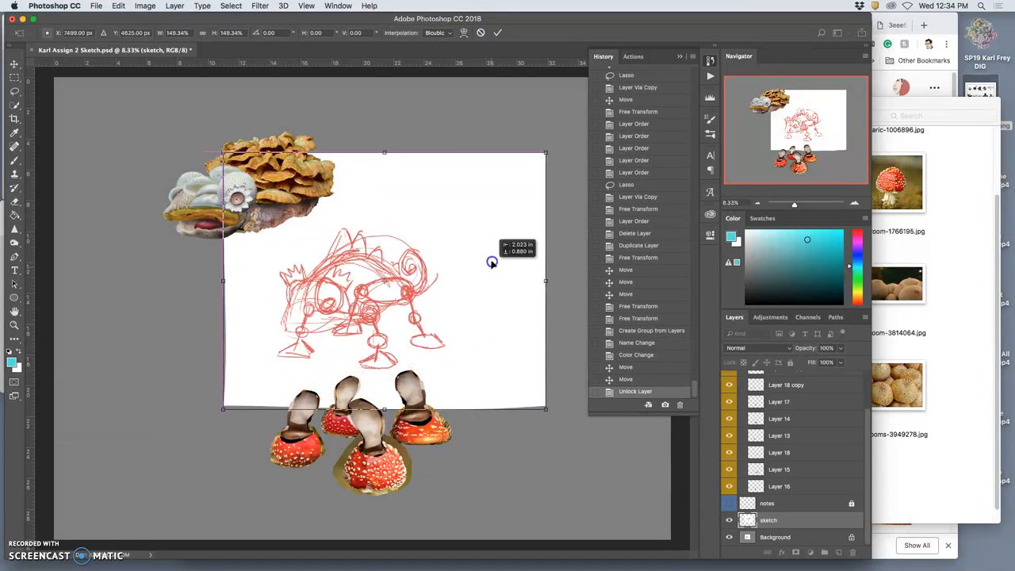
pyautogui.moveTo(492, 262); pyautogui.dragTo(486, 303)
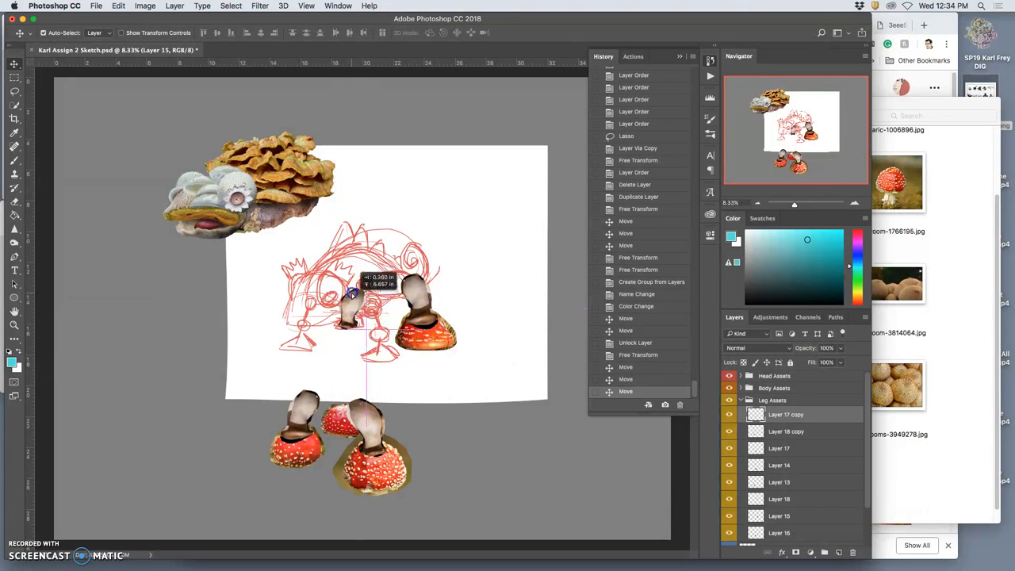
# Drag the leg layers up onto the sketch's body and resize the front-left leg to fit
pyautogui.moveTo(352, 293); pyautogui.dragTo(368, 310)
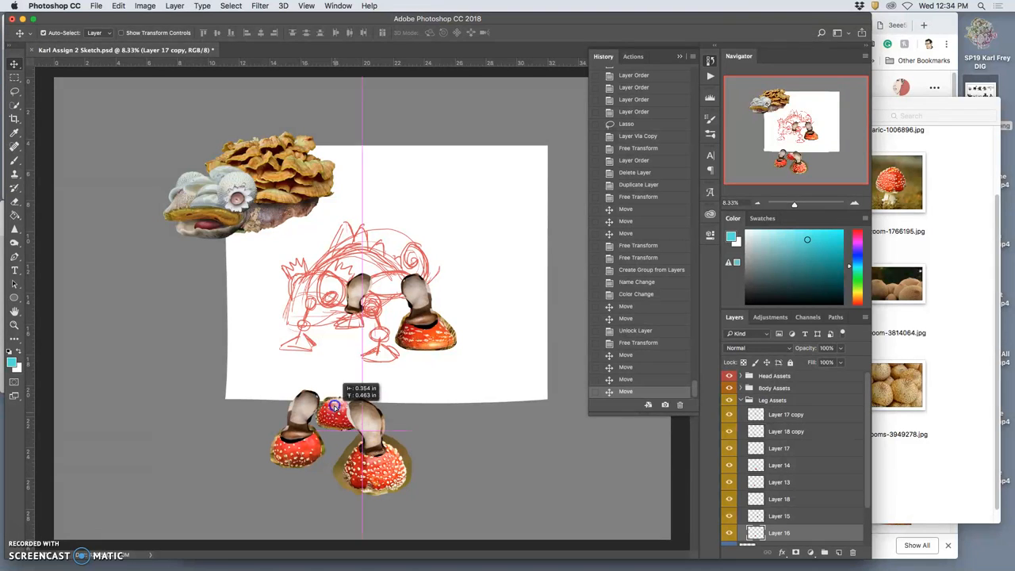
pyautogui.moveTo(333, 409); pyautogui.dragTo(349, 317)
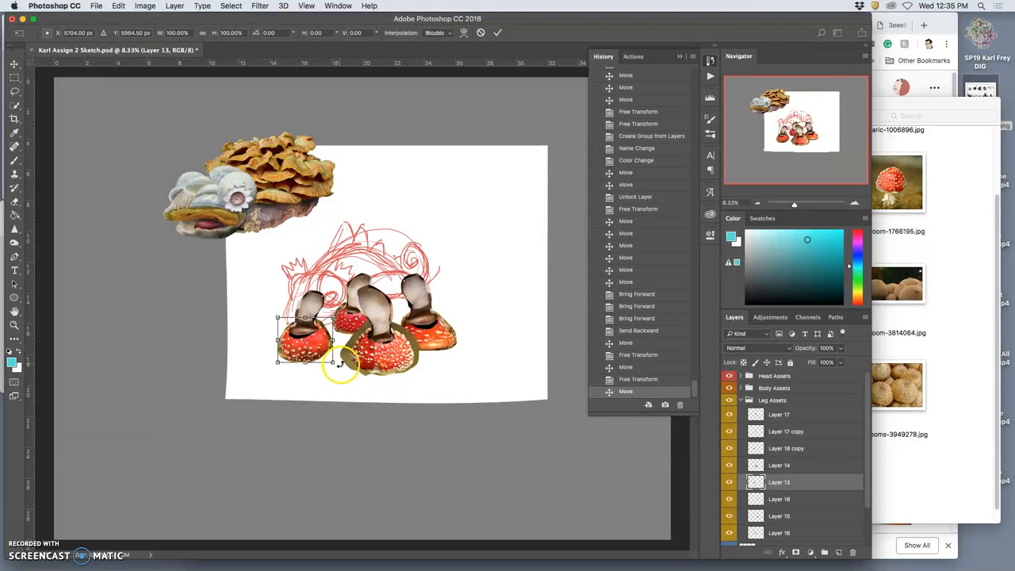
pyautogui.moveTo(333, 349); pyautogui.dragTo(309, 357)
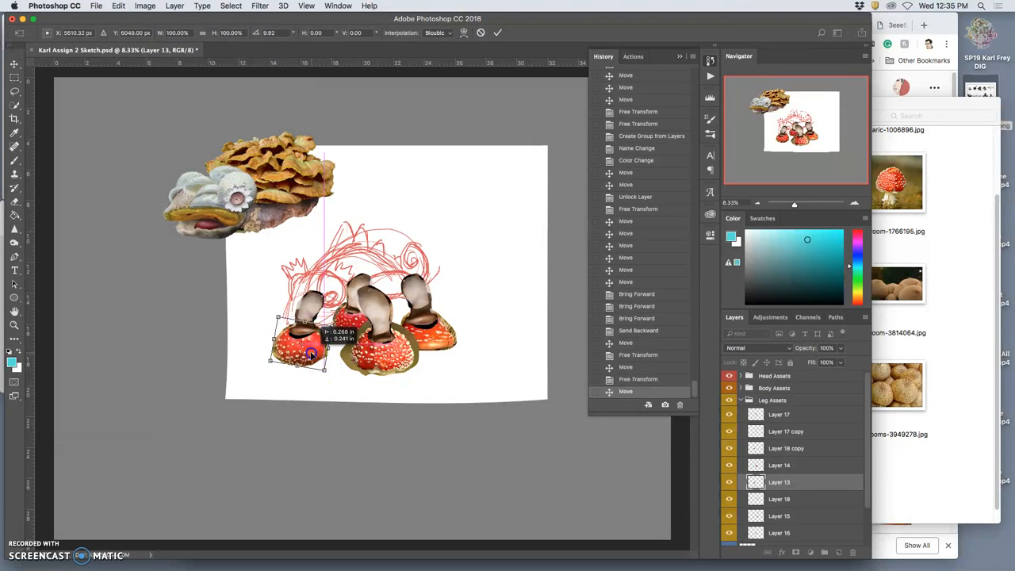
pyautogui.moveTo(309, 352); pyautogui.dragTo(314, 346)
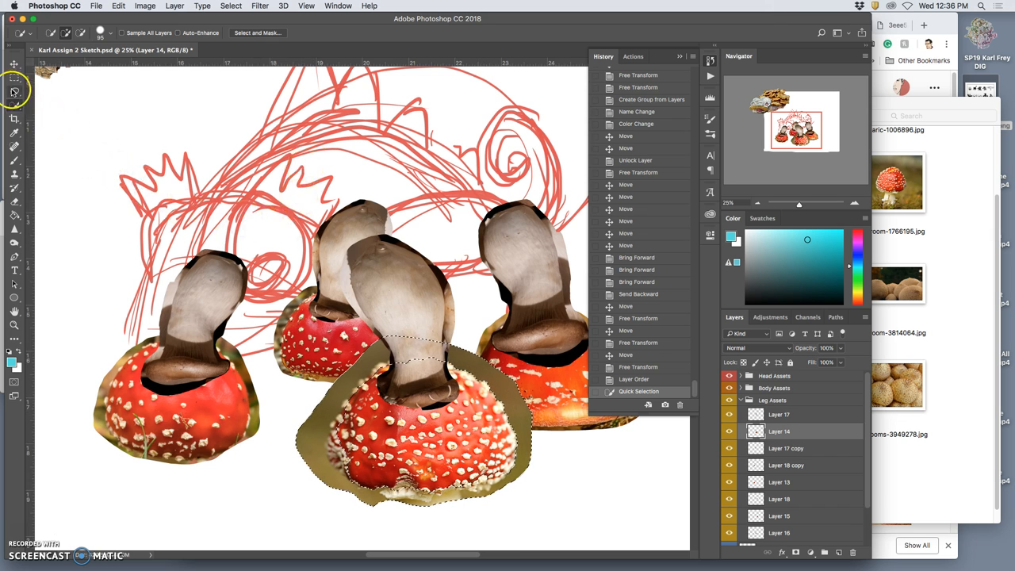
# Lasso the background fringe around the front foot, clear it, deselect, and activate Layer 13
pyautogui.click(12, 90)
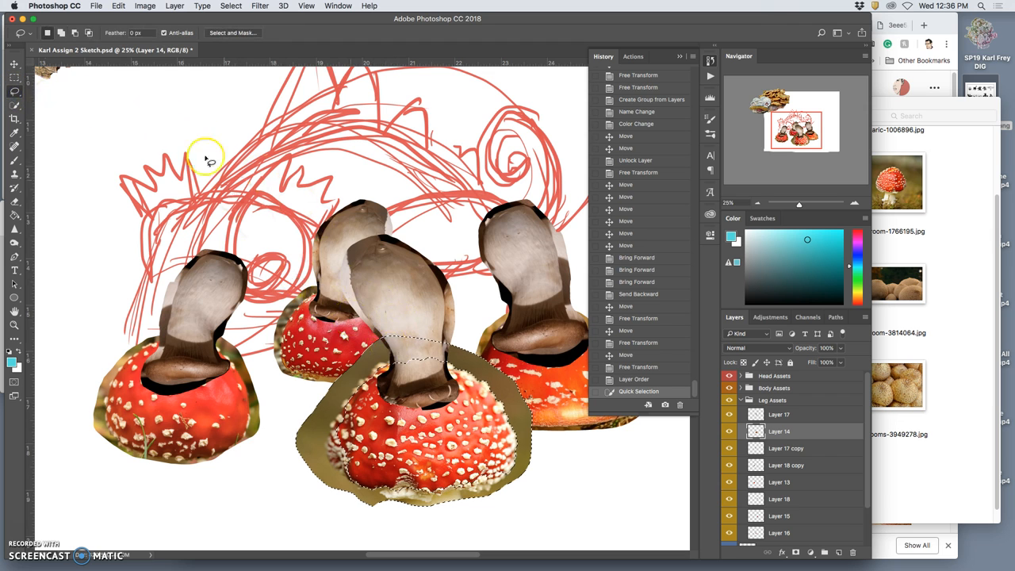
pyautogui.click(140, 32)
pyautogui.write('3')
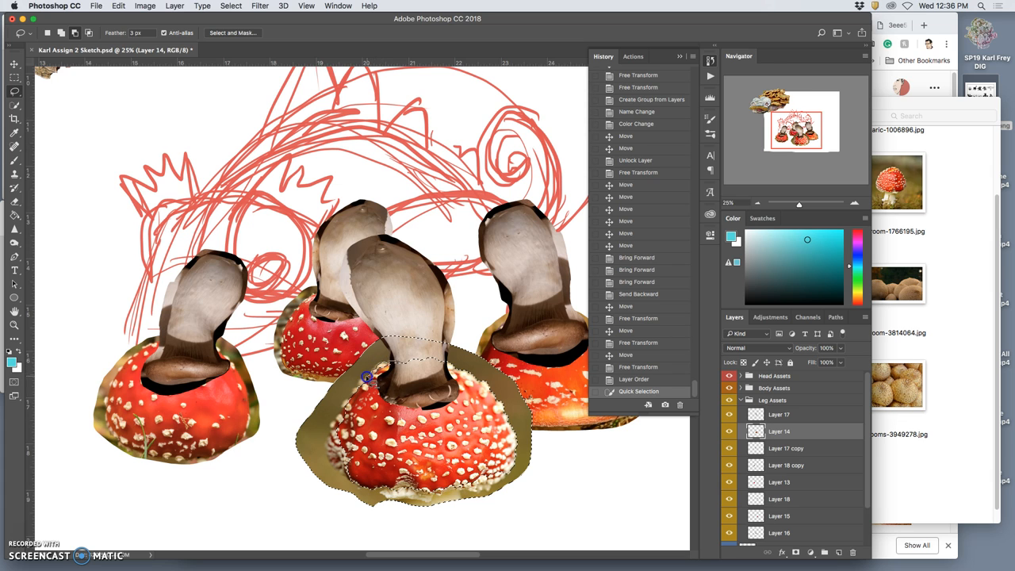
pyautogui.moveTo(352, 393)
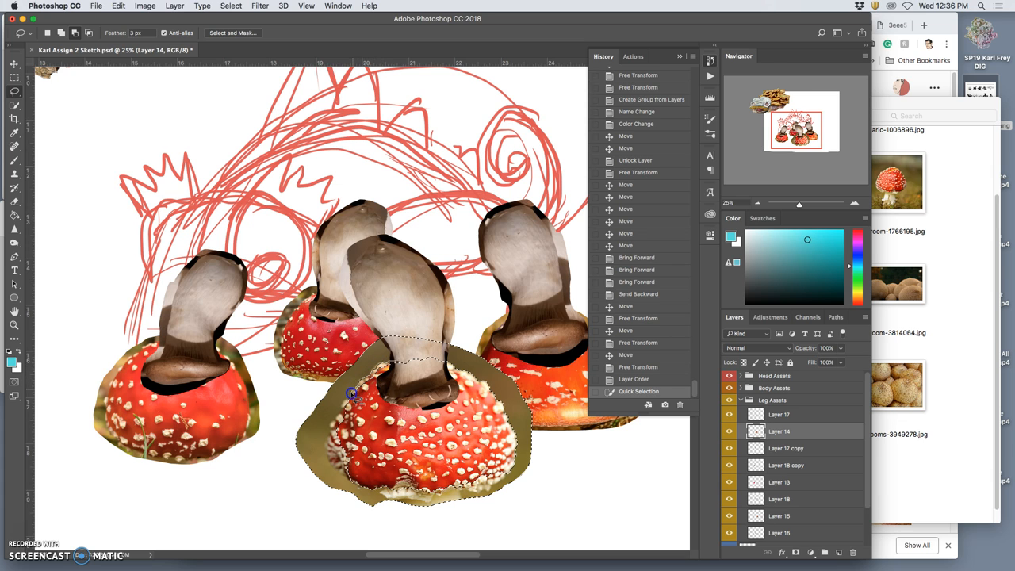
pyautogui.moveTo(343, 412)
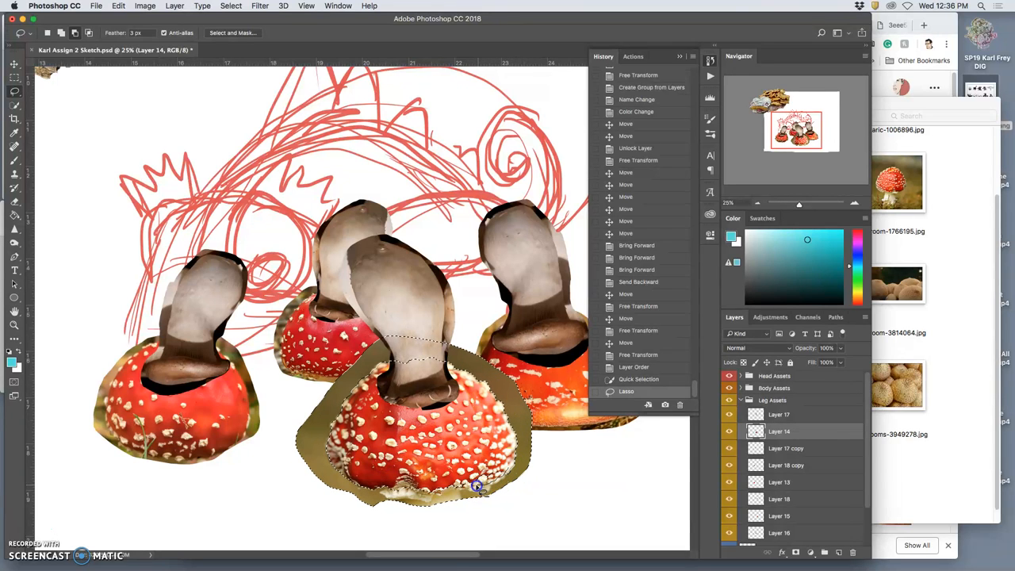
pyautogui.moveTo(451, 489)
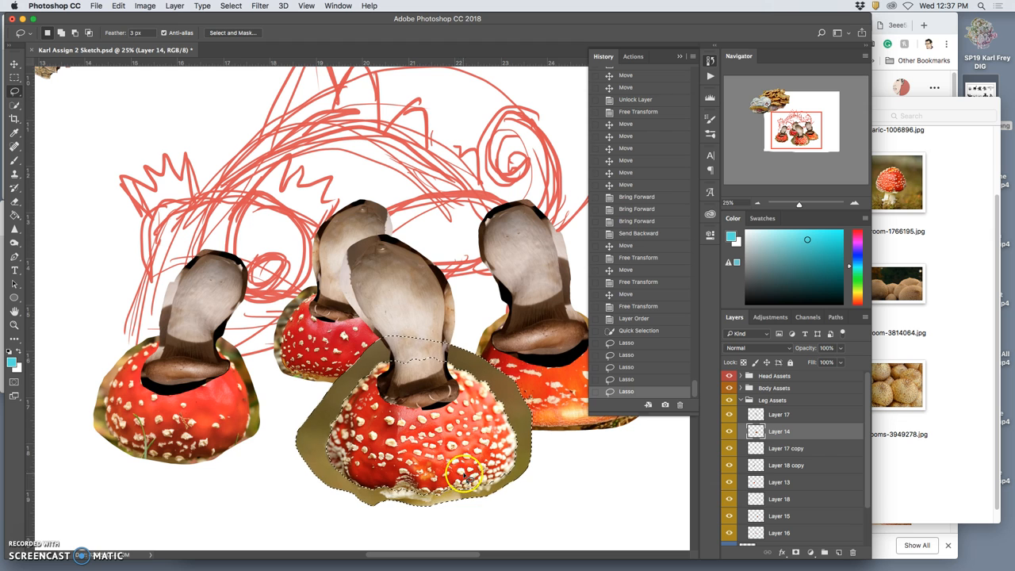
pyautogui.press('cmd+d')
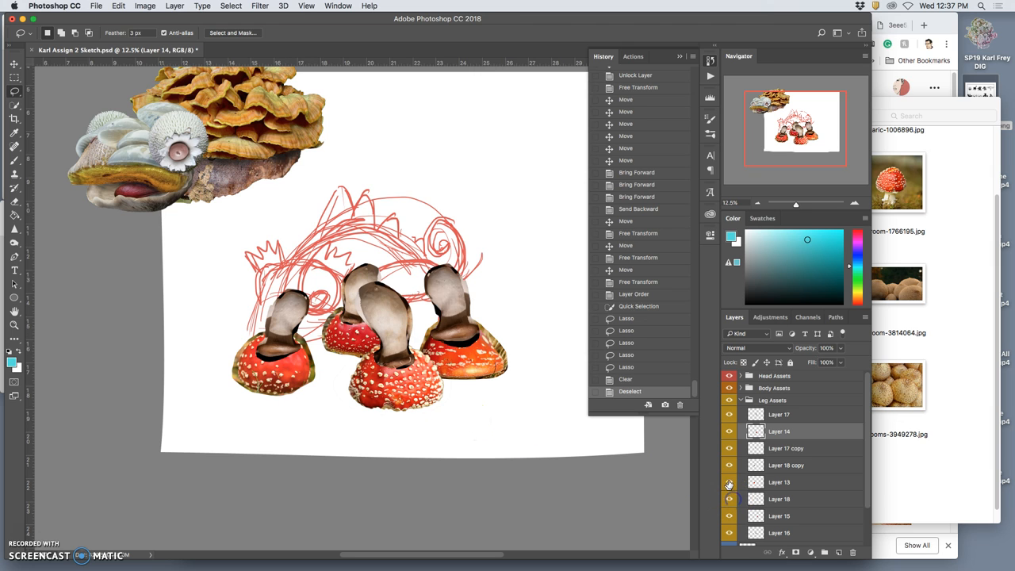
pyautogui.click(779, 482)
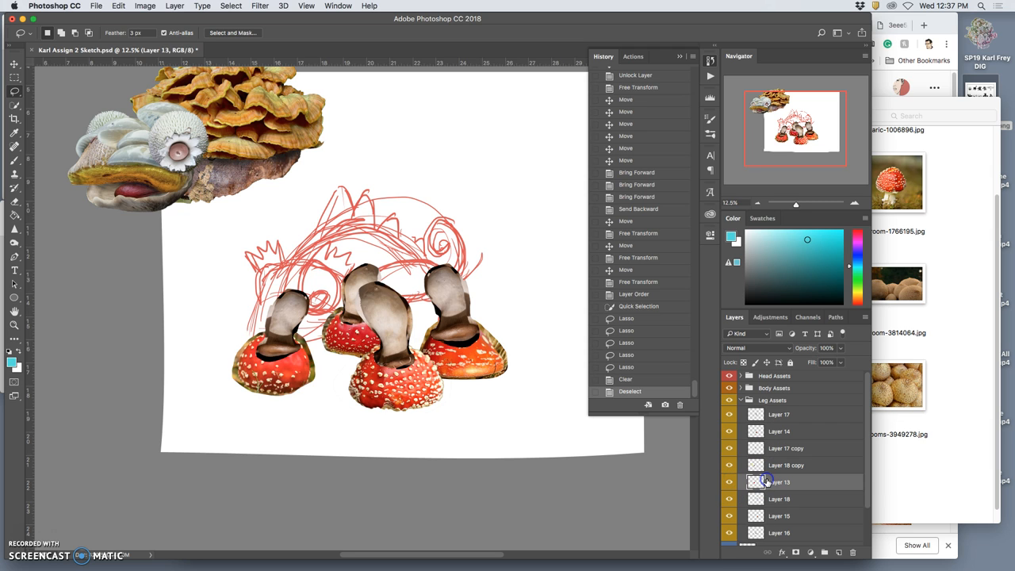